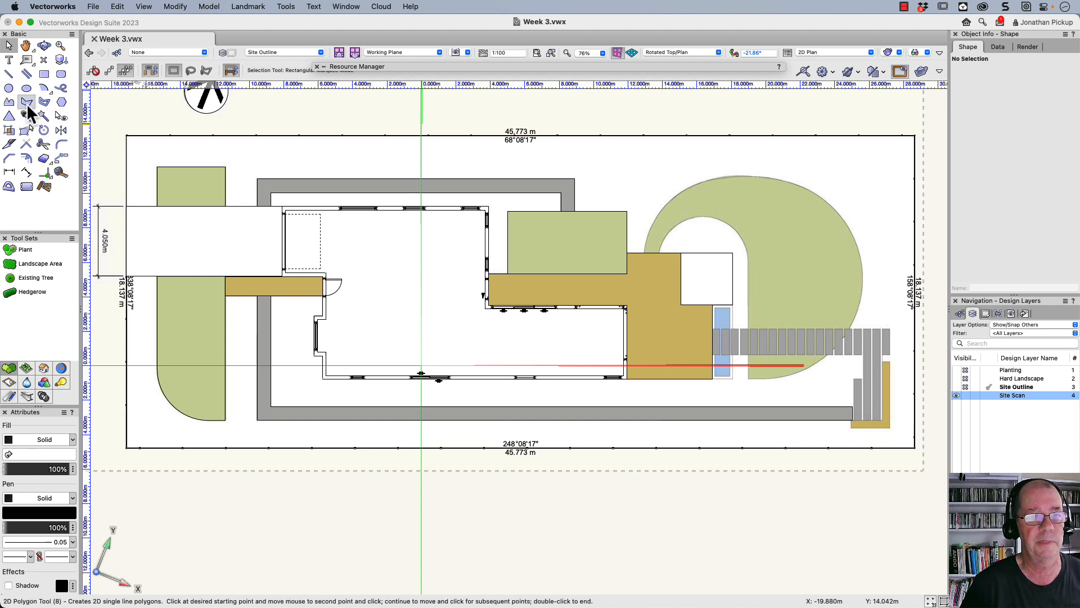
{"action": "mouse_move", "coordinate": [111, 70]}
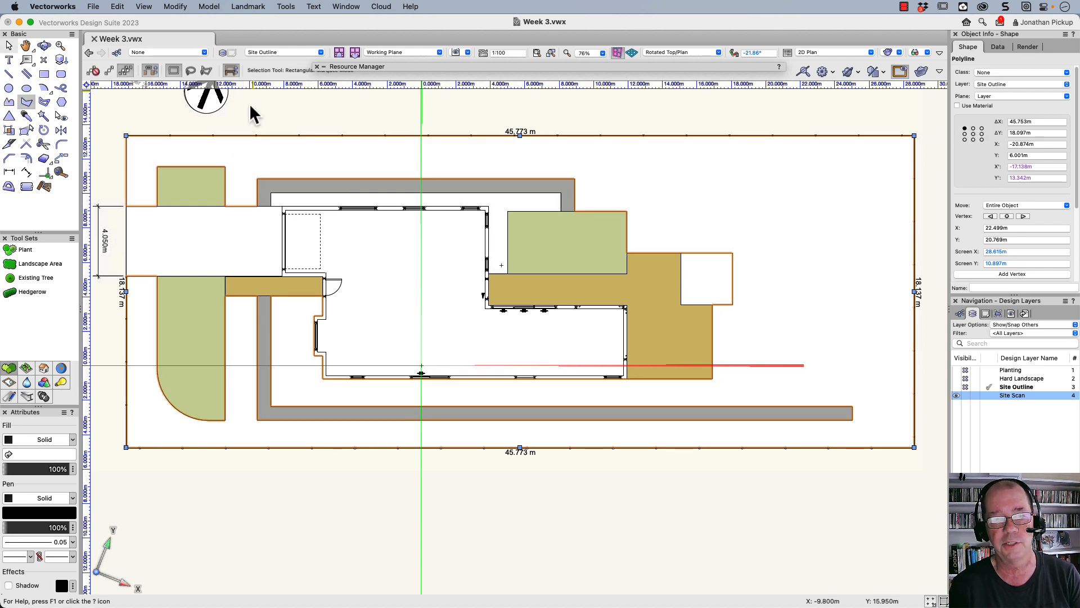
Start Create Objects from Shapes on the site outline, choosing Landscape Area as the object type
{"action": "right_click", "coordinate": [255, 163]}
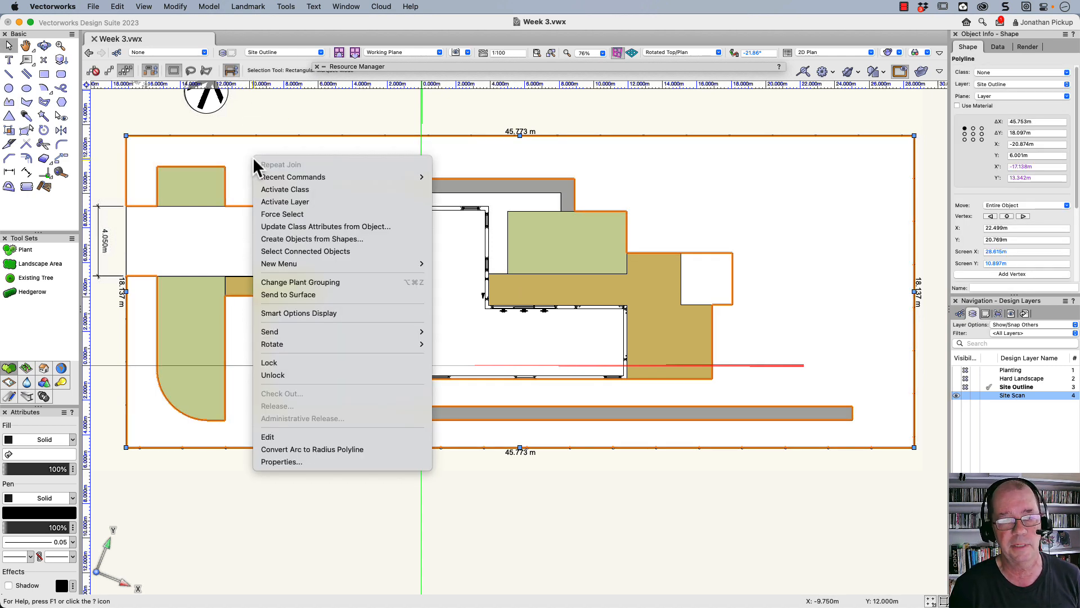
{"action": "mouse_move", "coordinate": [278, 209]}
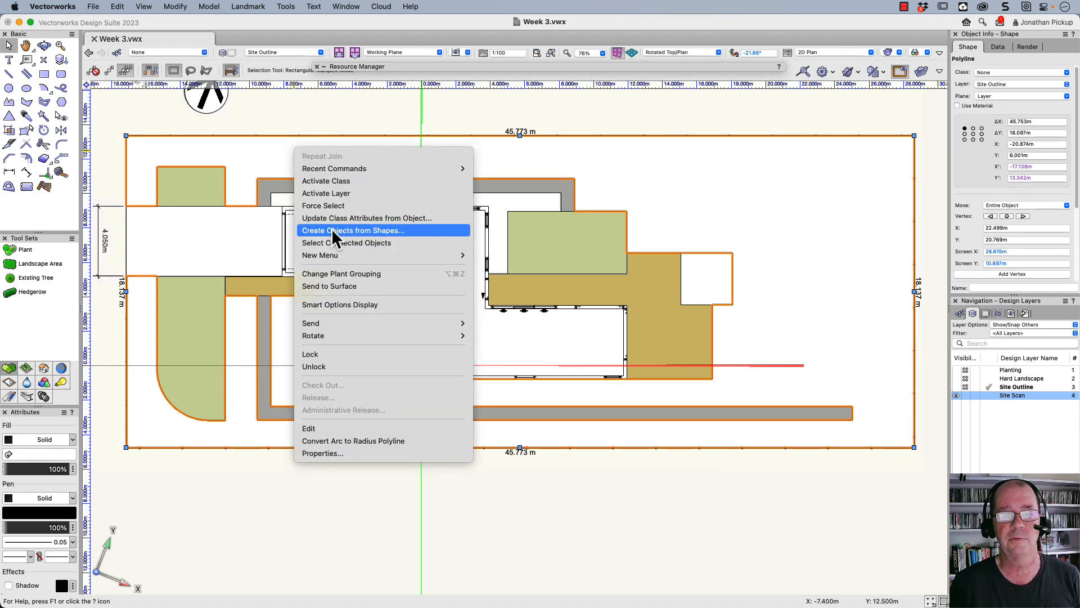
{"action": "left_click", "coordinate": [351, 230]}
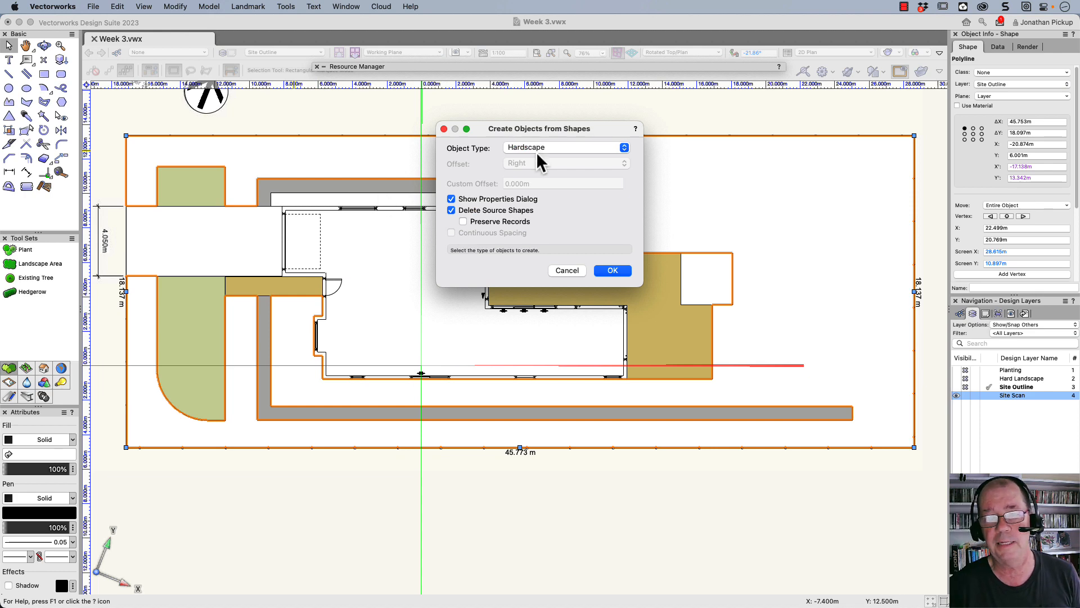
{"action": "left_click", "coordinate": [566, 148]}
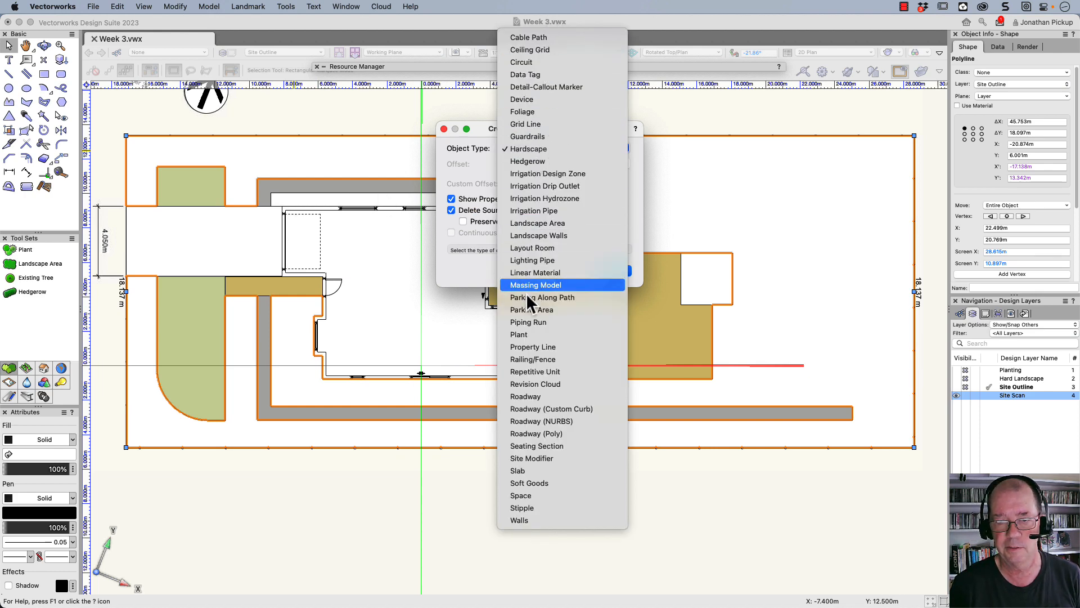
{"action": "left_click", "coordinate": [537, 223]}
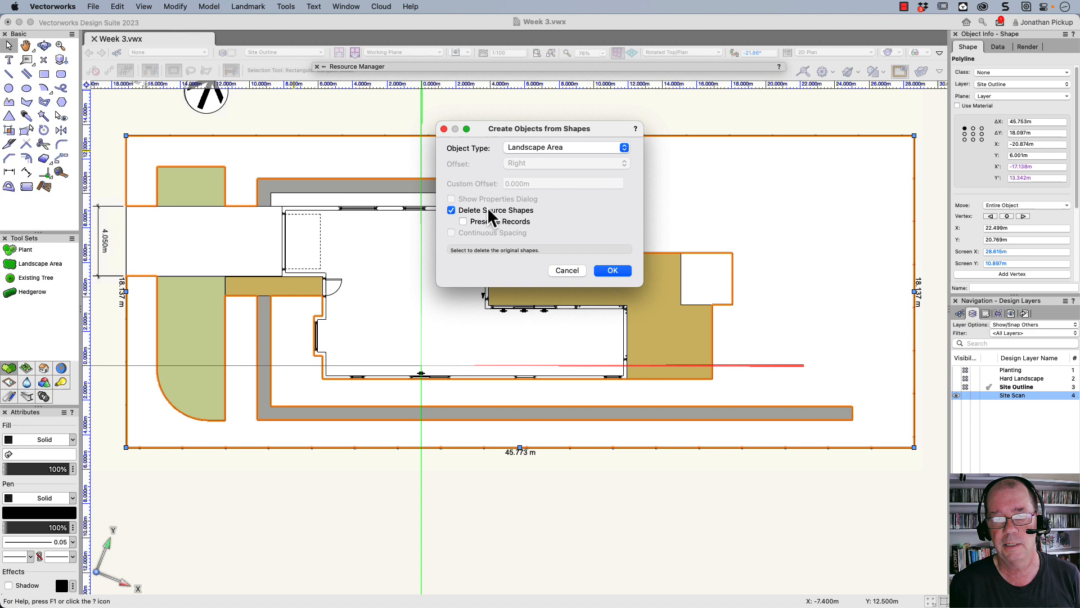
Convert the site outline into a landscape area and make it unstyled
{"action": "left_click", "coordinate": [613, 271]}
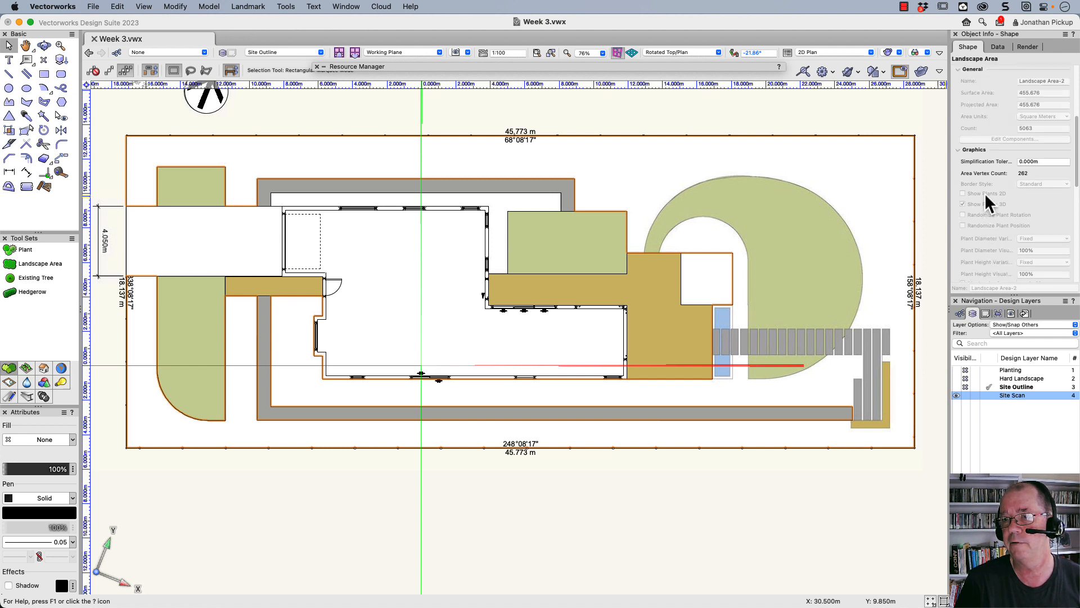
{"action": "left_click", "coordinate": [1064, 181]}
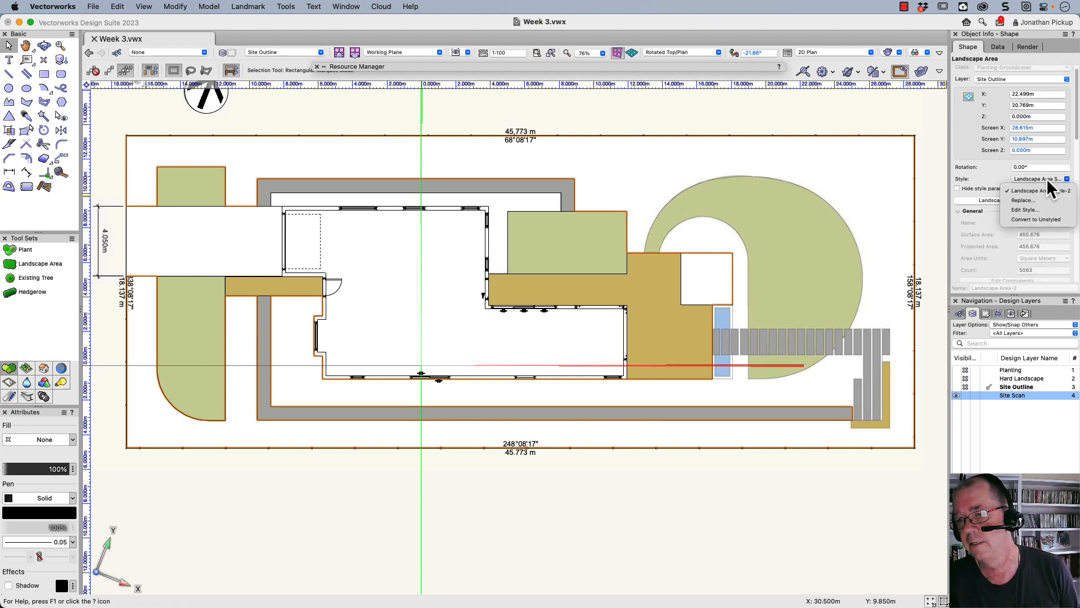
{"action": "mouse_move", "coordinate": [1038, 219]}
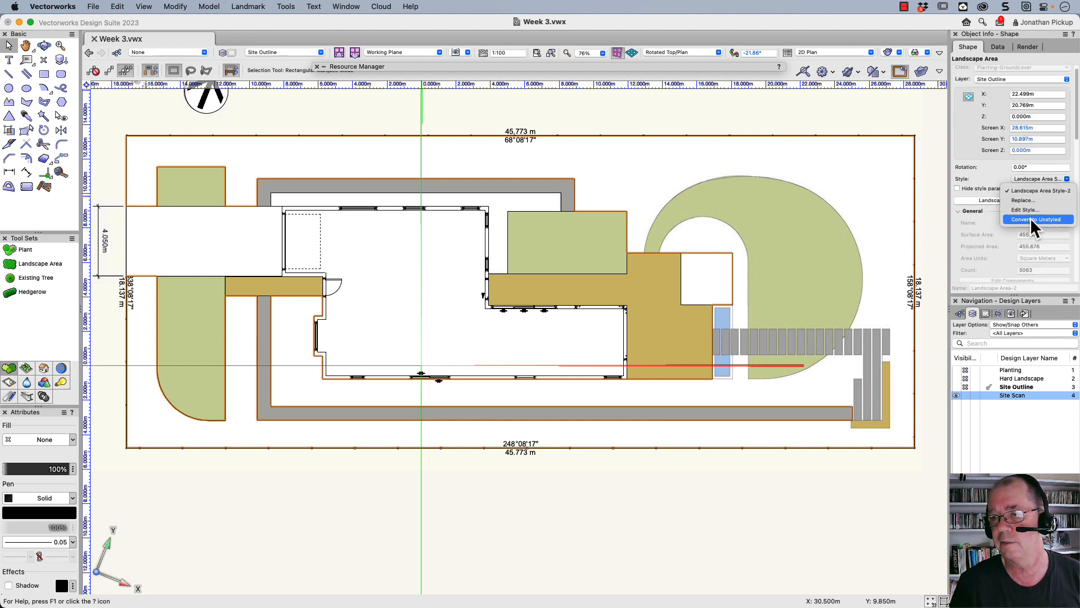
{"action": "left_click", "coordinate": [1035, 219]}
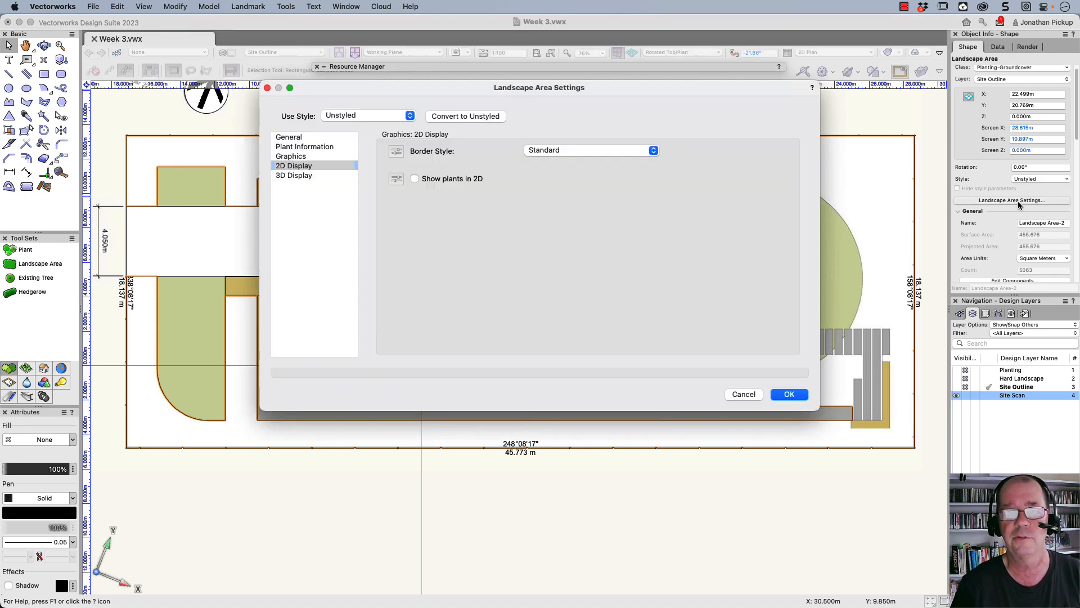
Name the landscape area 'Lawn' and remove Dwarf Fountain Grass from its plant list
{"action": "left_click", "coordinate": [288, 137]}
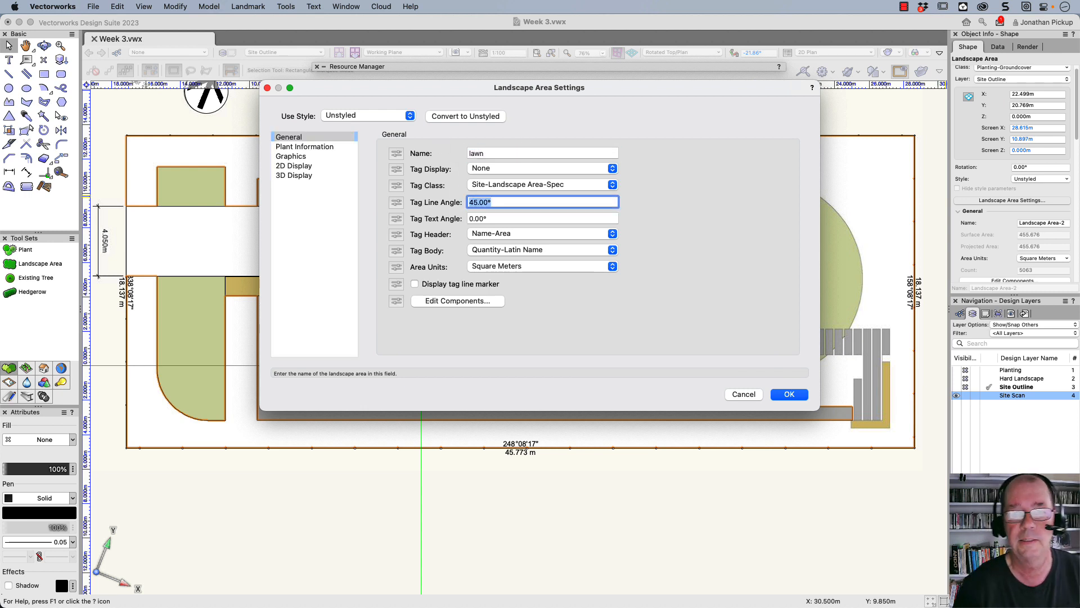
{"action": "left_click", "coordinate": [542, 152]}
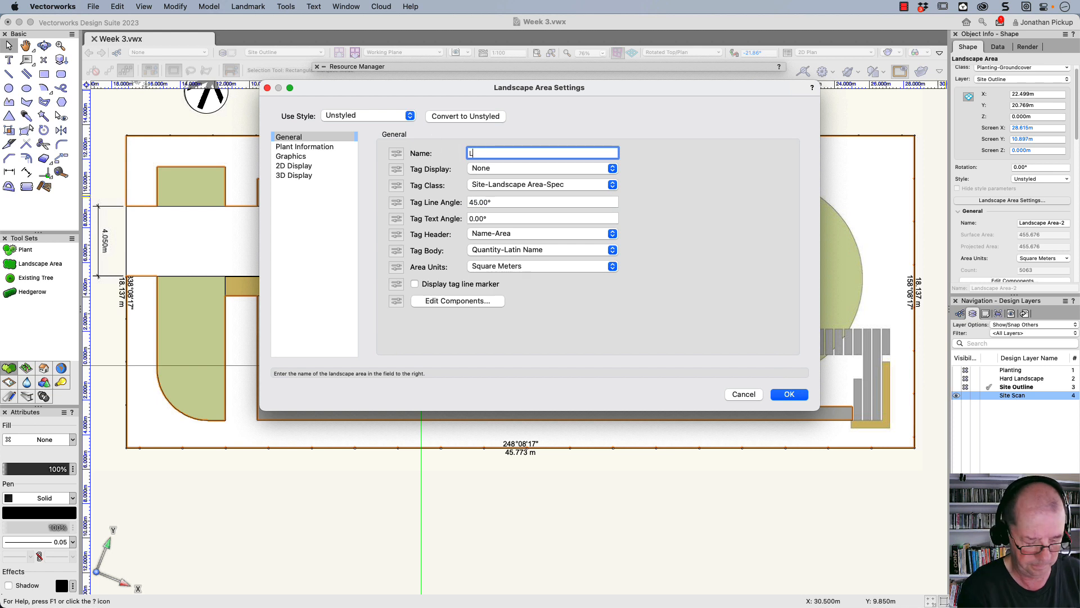
{"action": "left_click", "coordinate": [305, 146]}
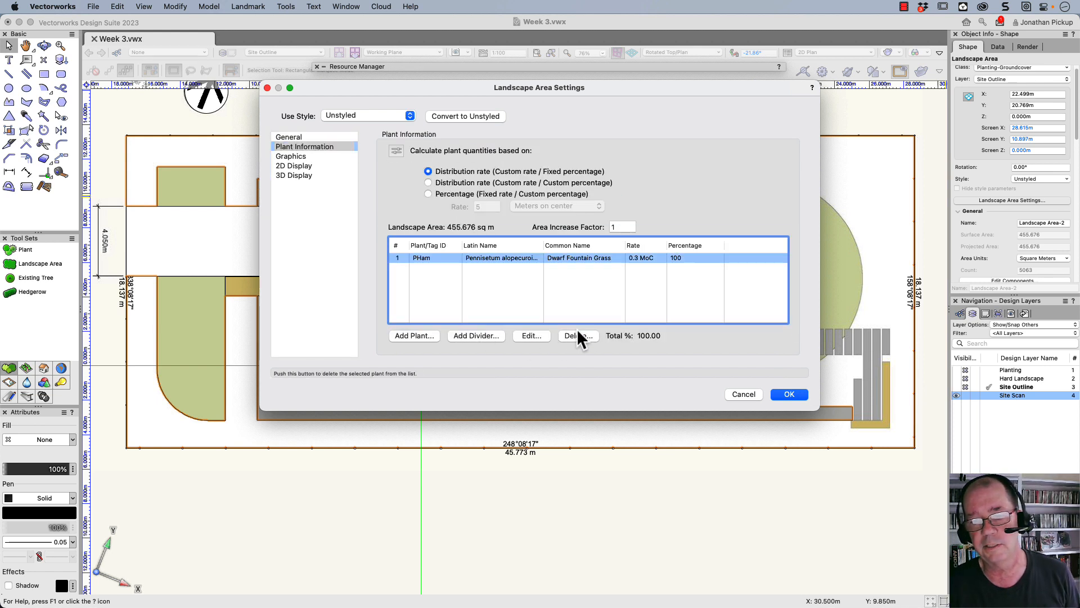
{"action": "left_click", "coordinate": [789, 394]}
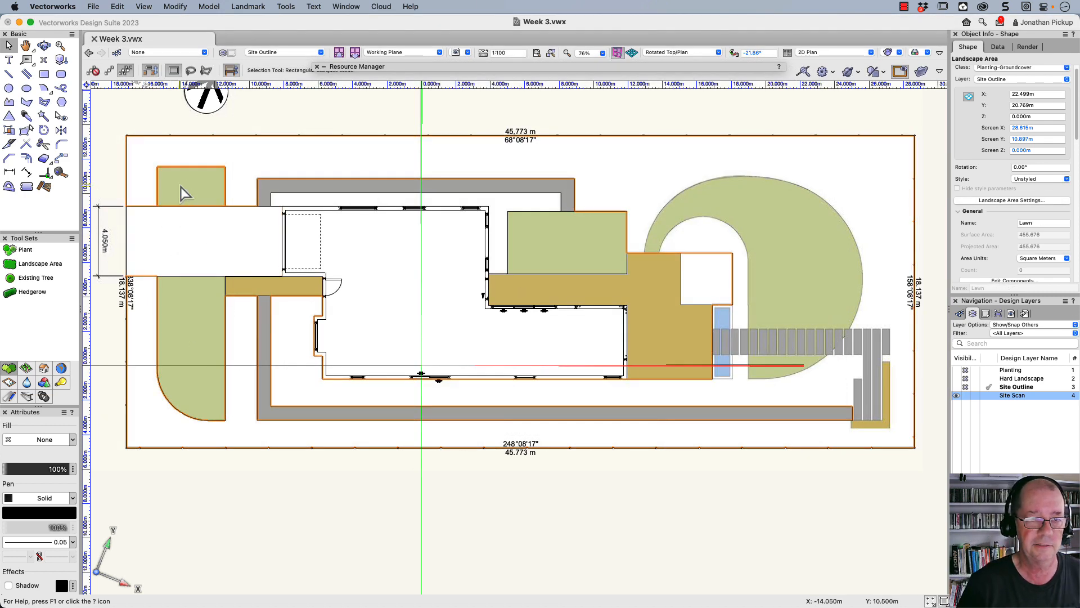
Turn the three green lawn shapes into landscape areas, deleting the source shapes
{"action": "left_click", "coordinate": [185, 191]}
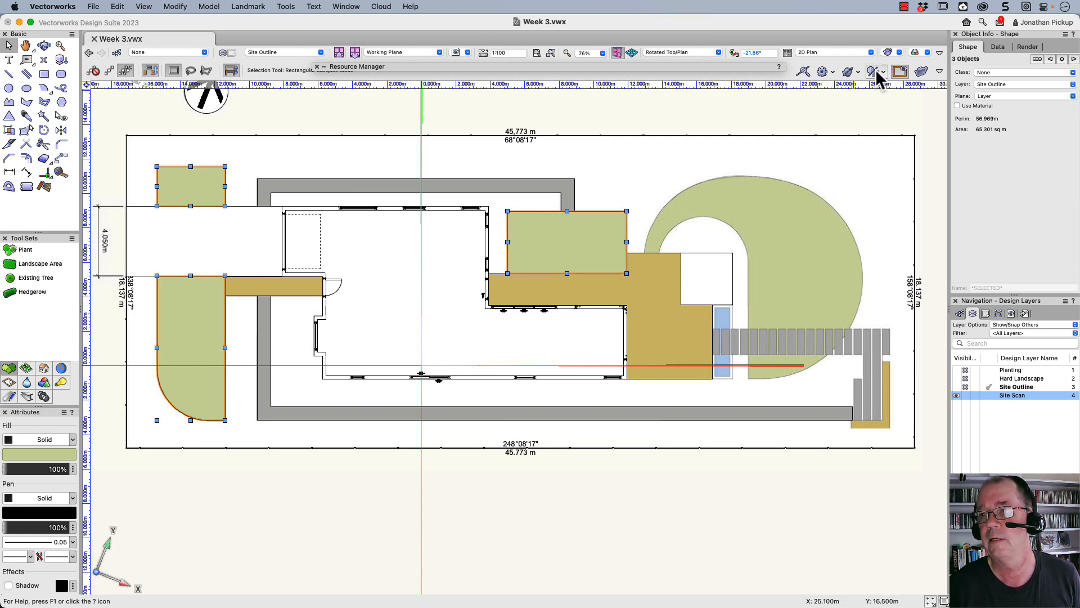
{"action": "right_click", "coordinate": [563, 250]}
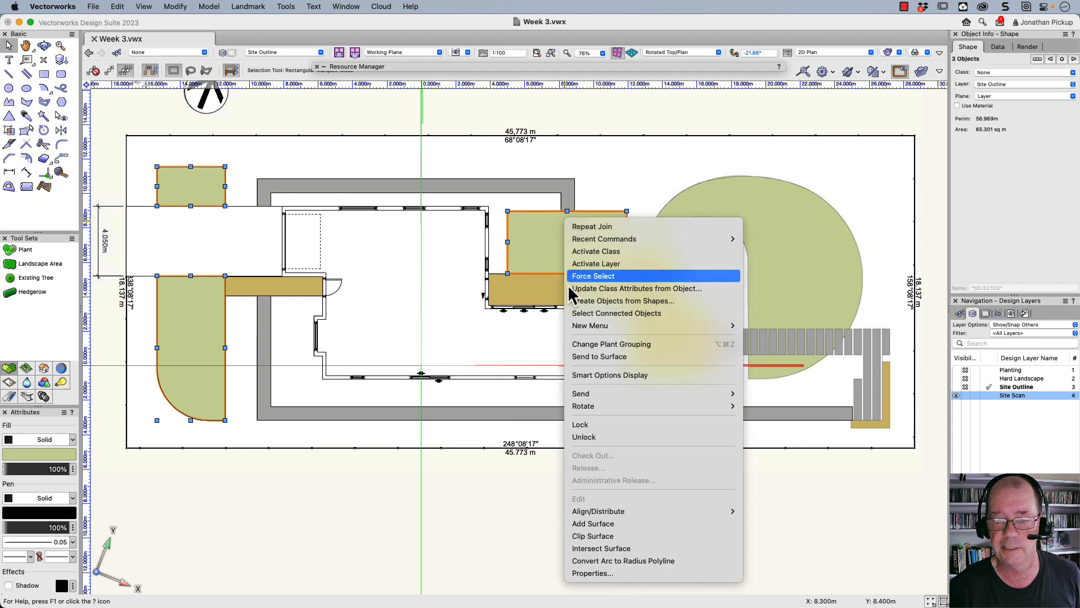
{"action": "mouse_move", "coordinate": [613, 327]}
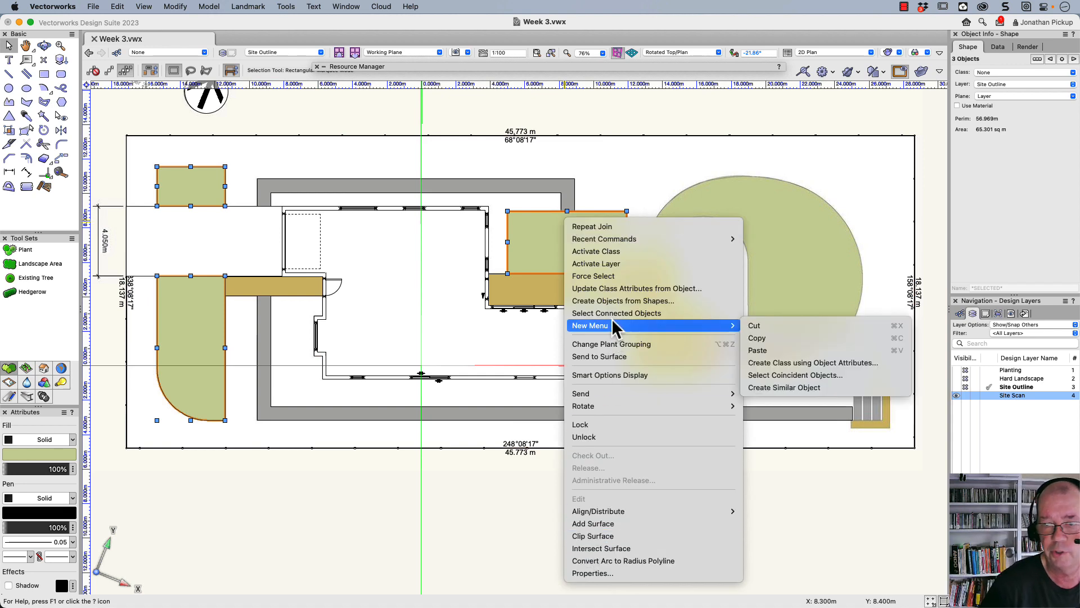
{"action": "left_click", "coordinate": [624, 301]}
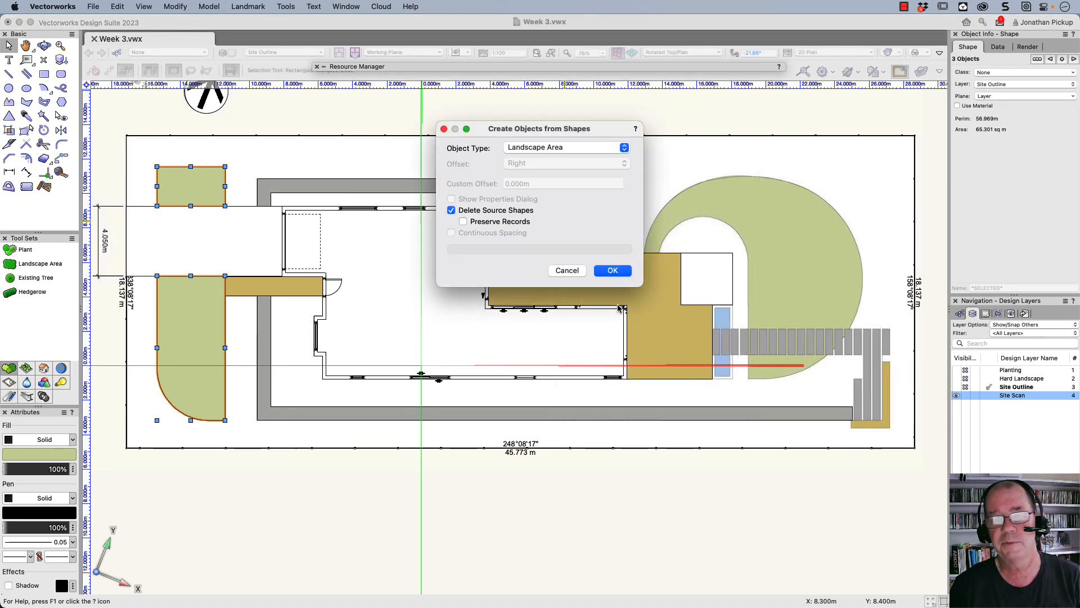
{"action": "left_click", "coordinate": [613, 270]}
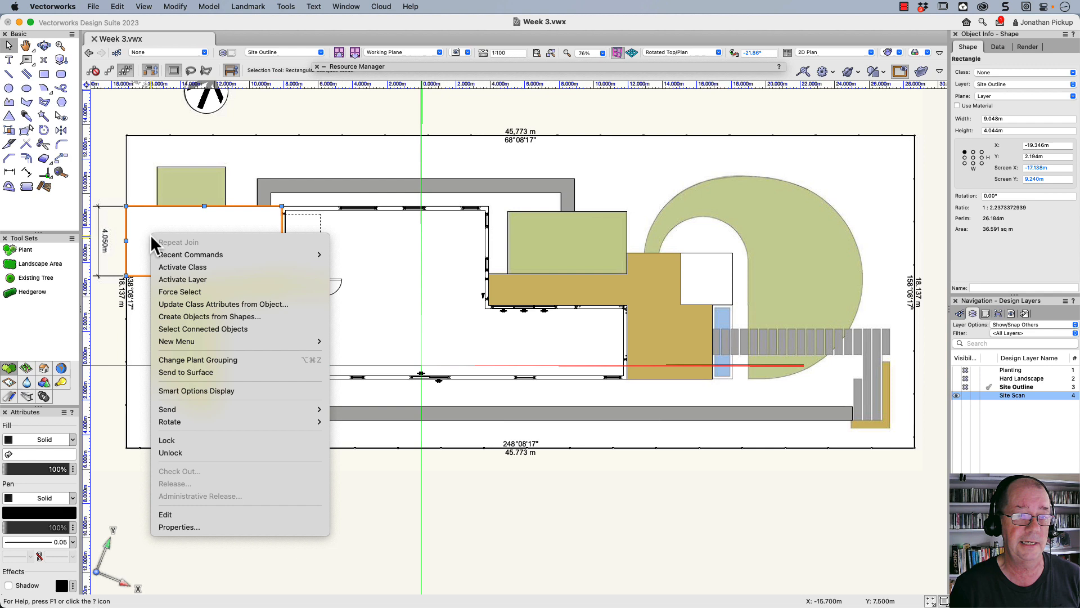
{"action": "mouse_move", "coordinate": [203, 328]}
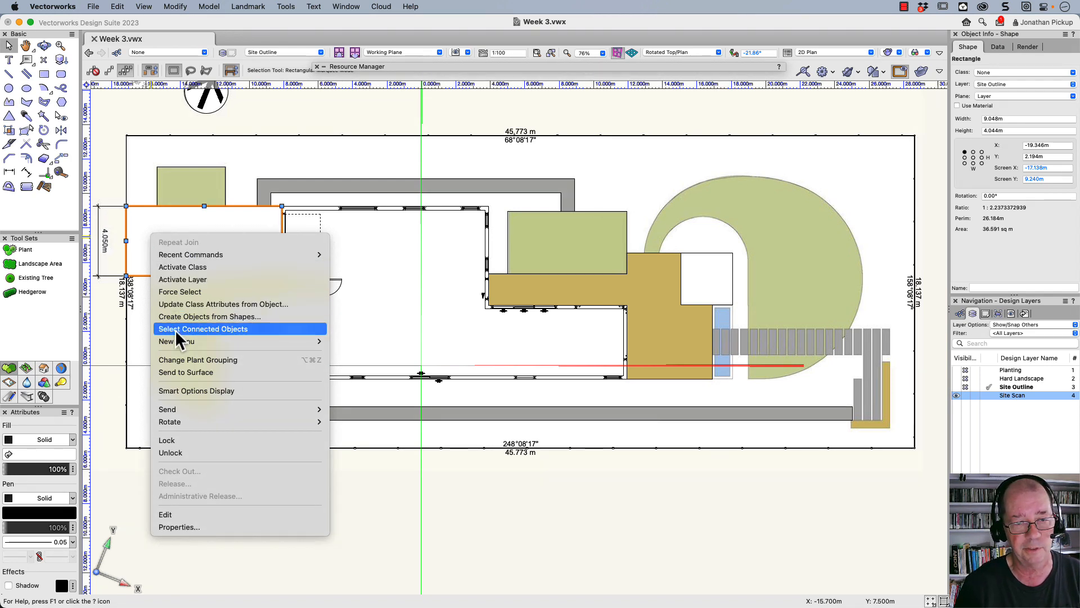
Convert the white driveway rectangle into an unstyled hardscape named Drive with no joint pattern
{"action": "left_click", "coordinate": [209, 316]}
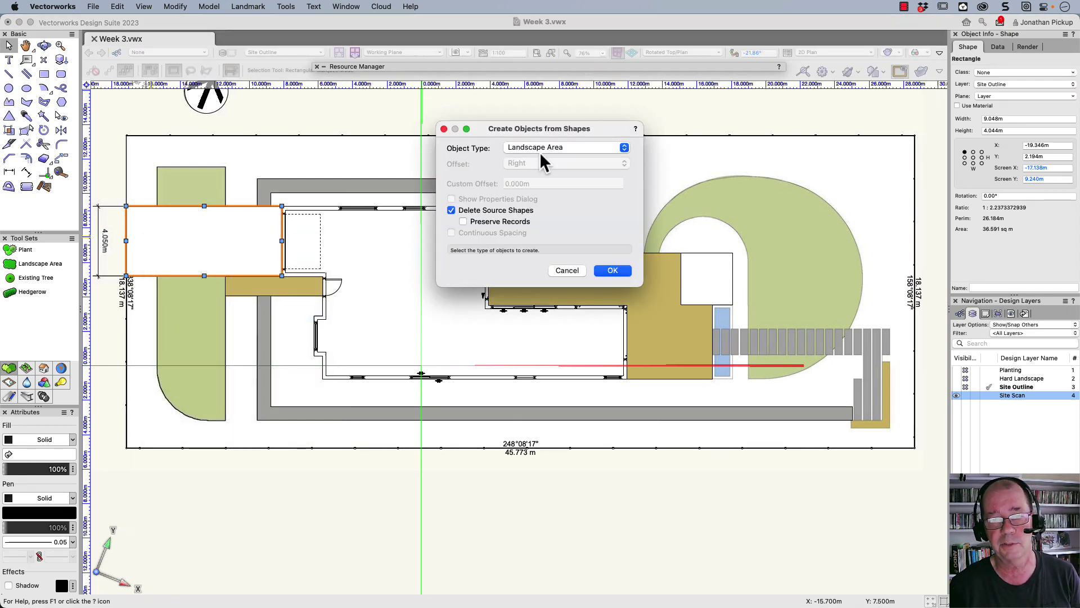
{"action": "left_click", "coordinate": [624, 146]}
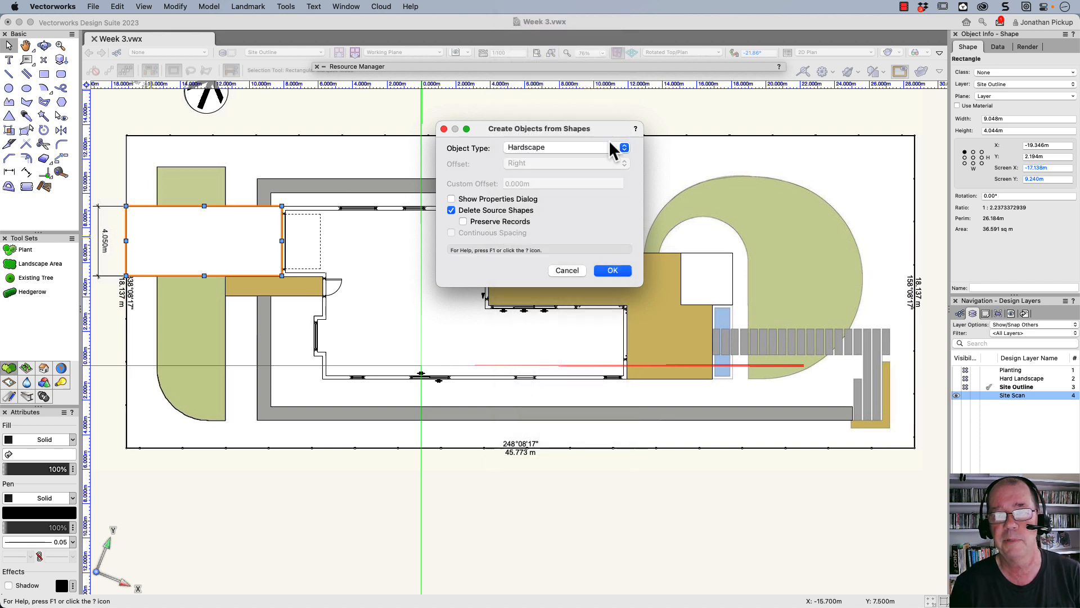
{"action": "left_click", "coordinate": [451, 198]}
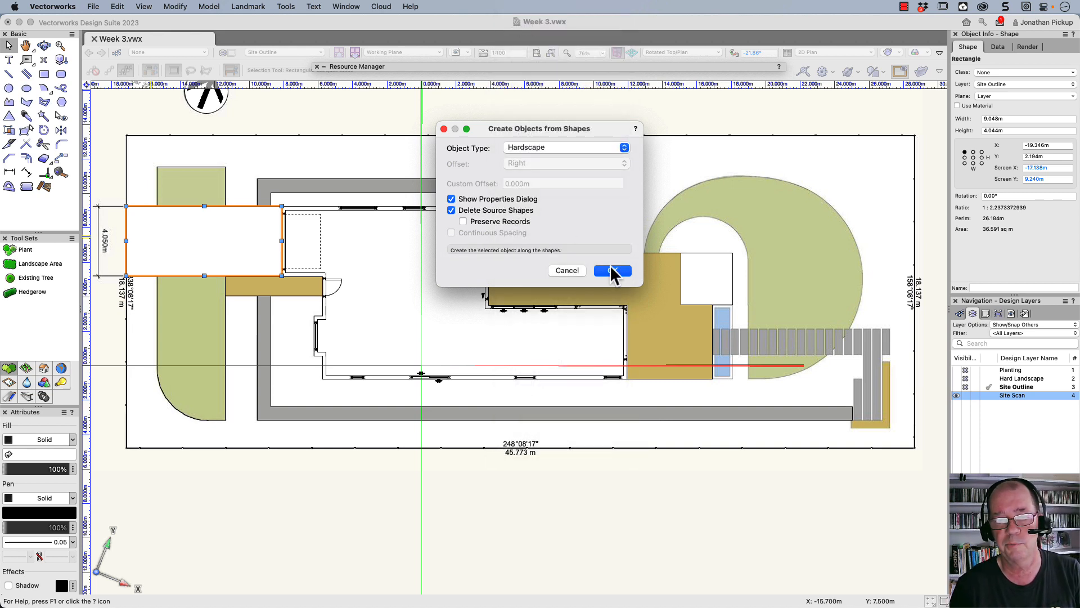
{"action": "left_click", "coordinate": [612, 270]}
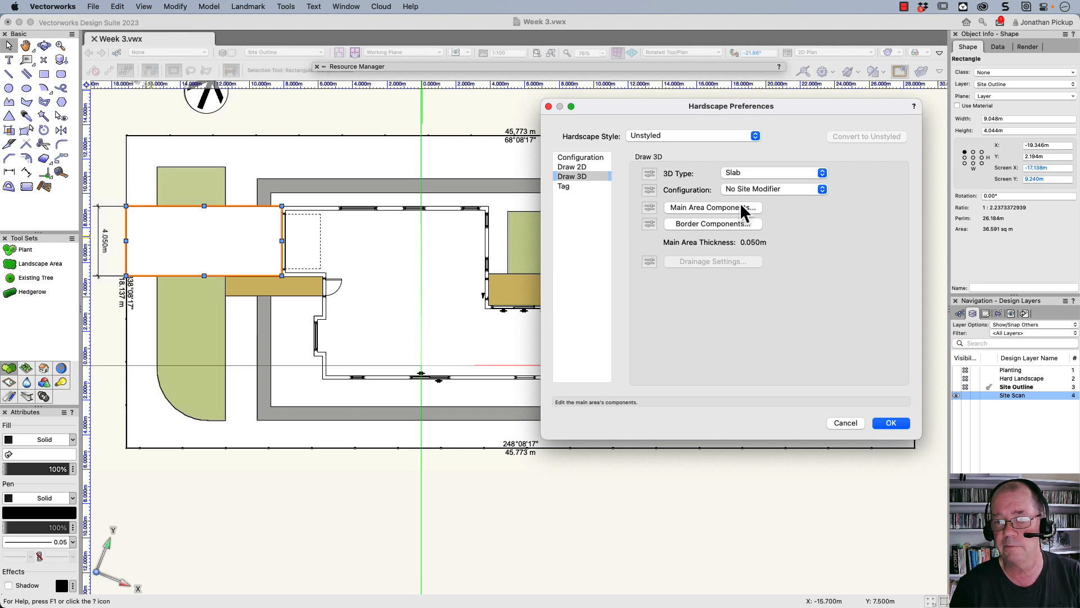
{"action": "left_click", "coordinate": [580, 157]}
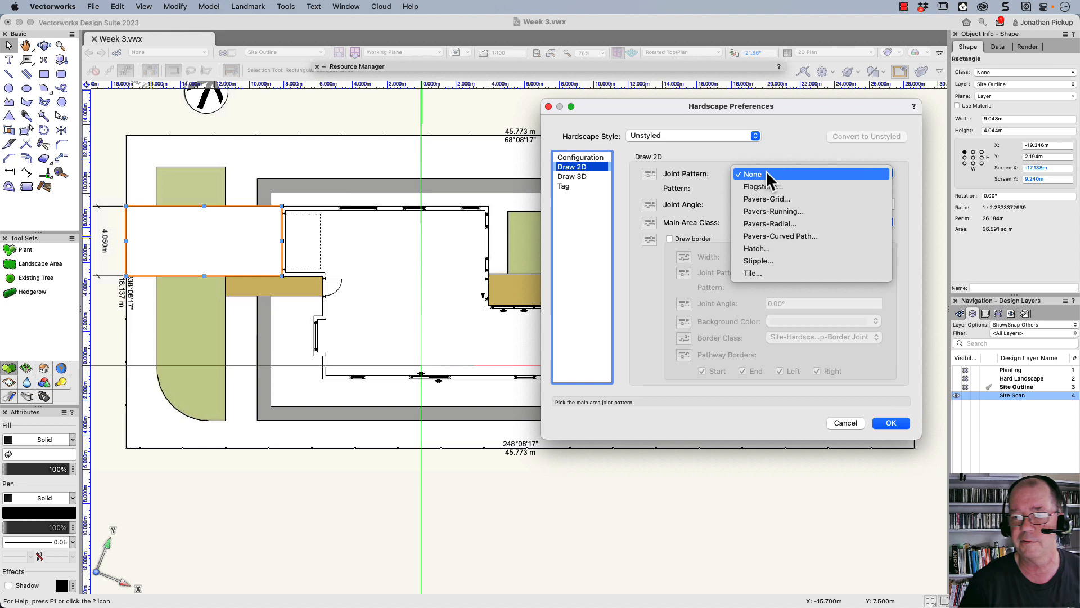
{"action": "left_click", "coordinate": [750, 173]}
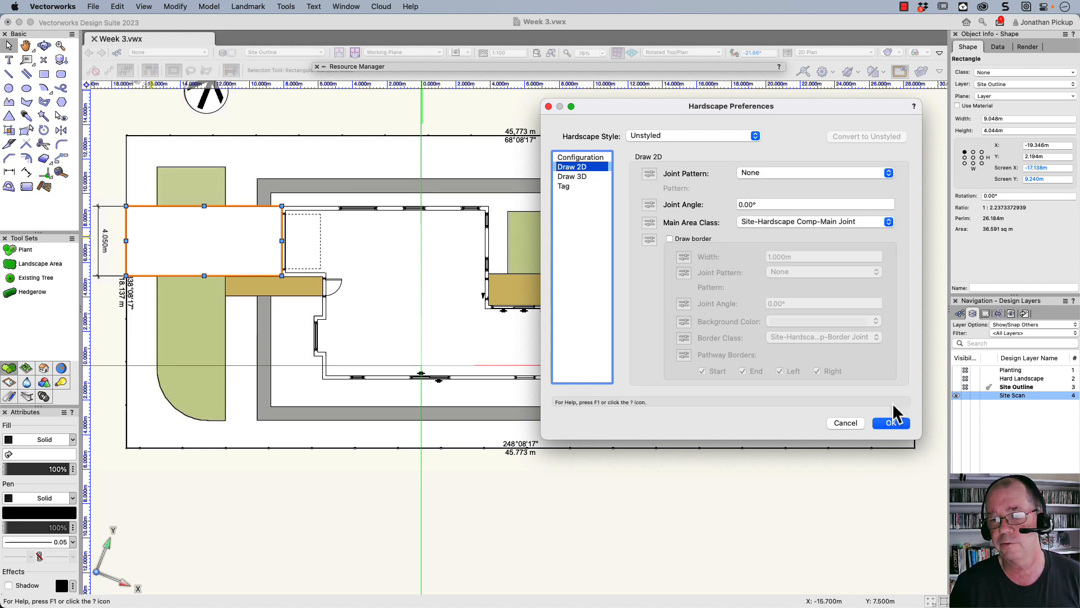
{"action": "left_click", "coordinate": [891, 423]}
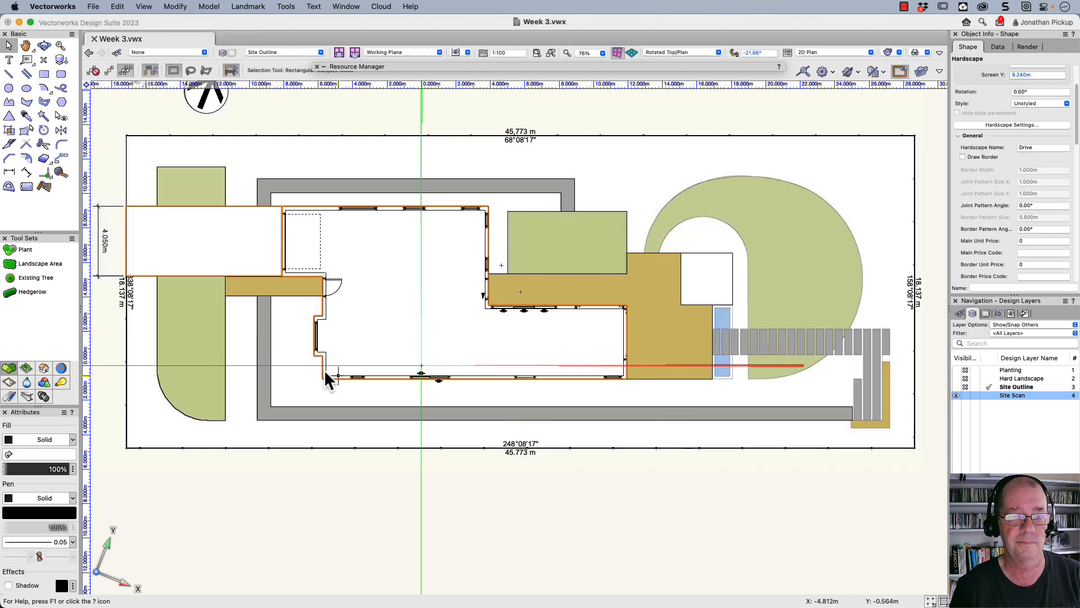
{"action": "left_click", "coordinate": [289, 194]}
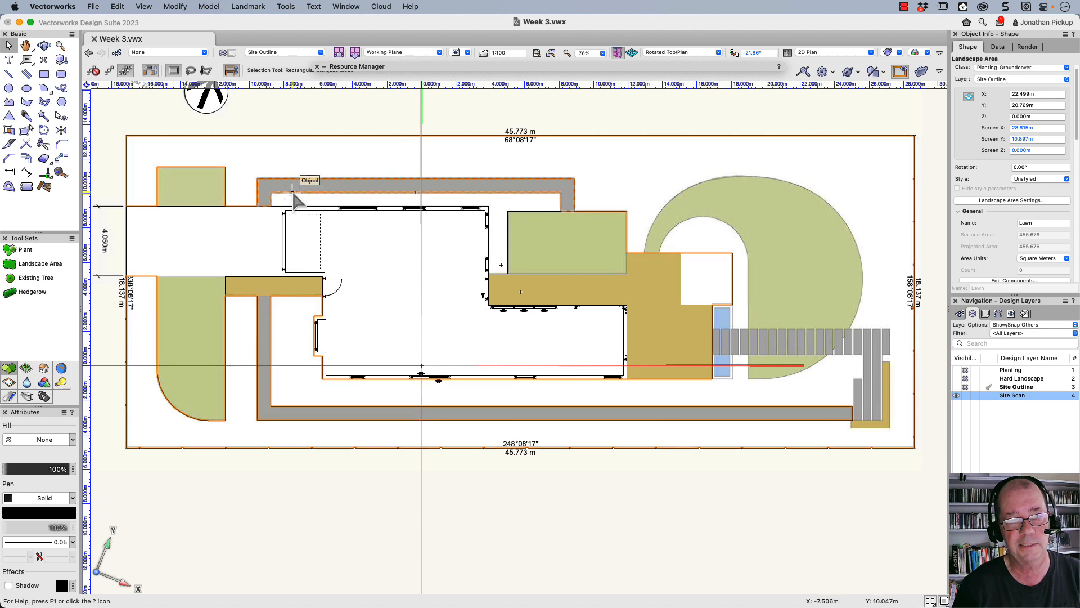
Convert the selected grey path strips into hardscape objects
{"action": "left_click", "coordinate": [256, 316]}
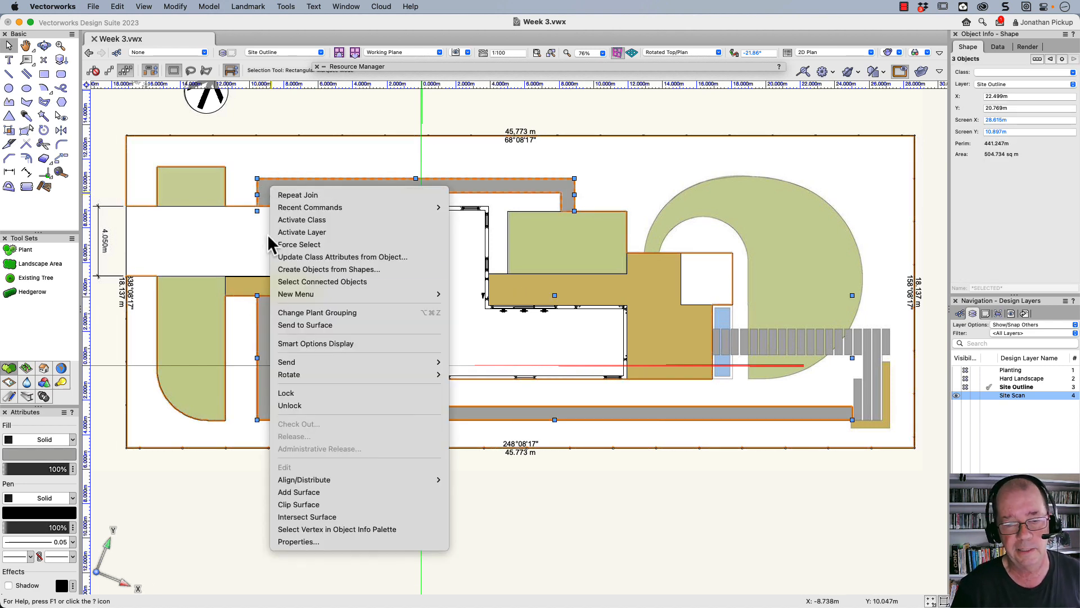
{"action": "mouse_move", "coordinate": [329, 268]}
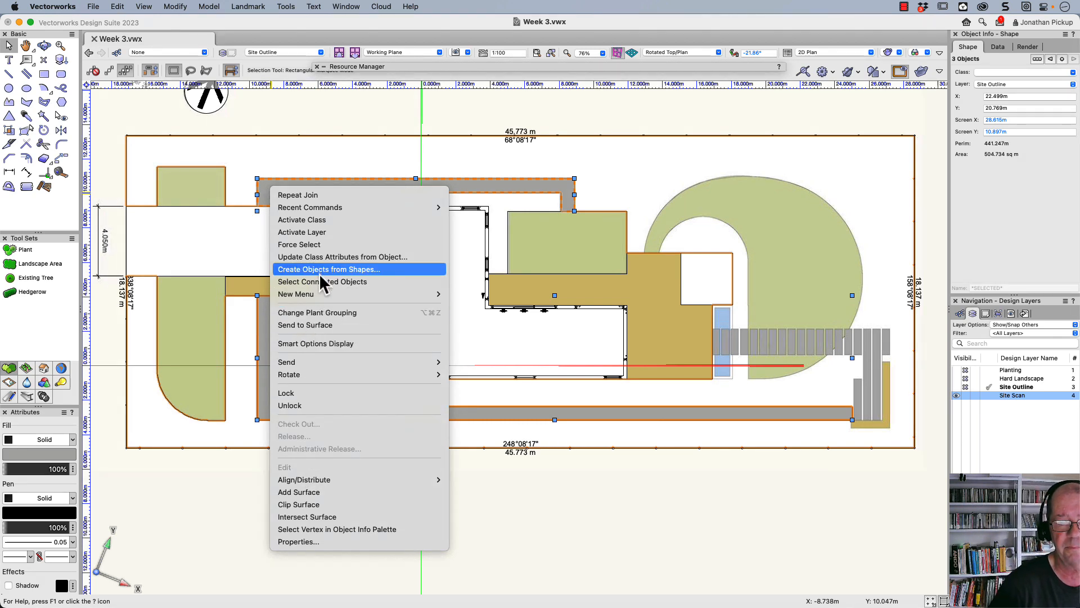
{"action": "left_click", "coordinate": [328, 269]}
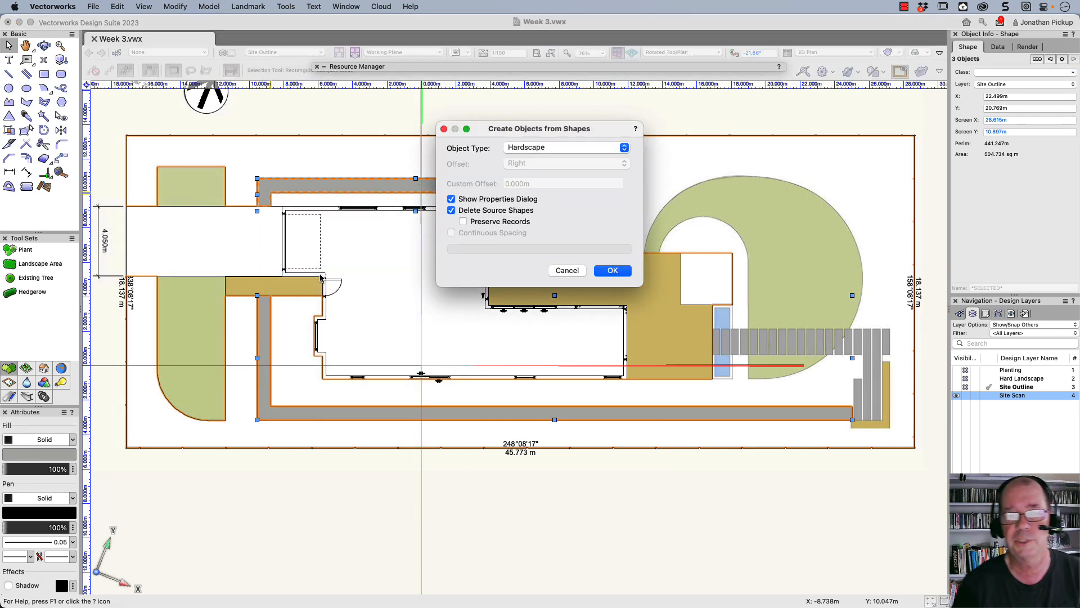
{"action": "left_click", "coordinate": [612, 270]}
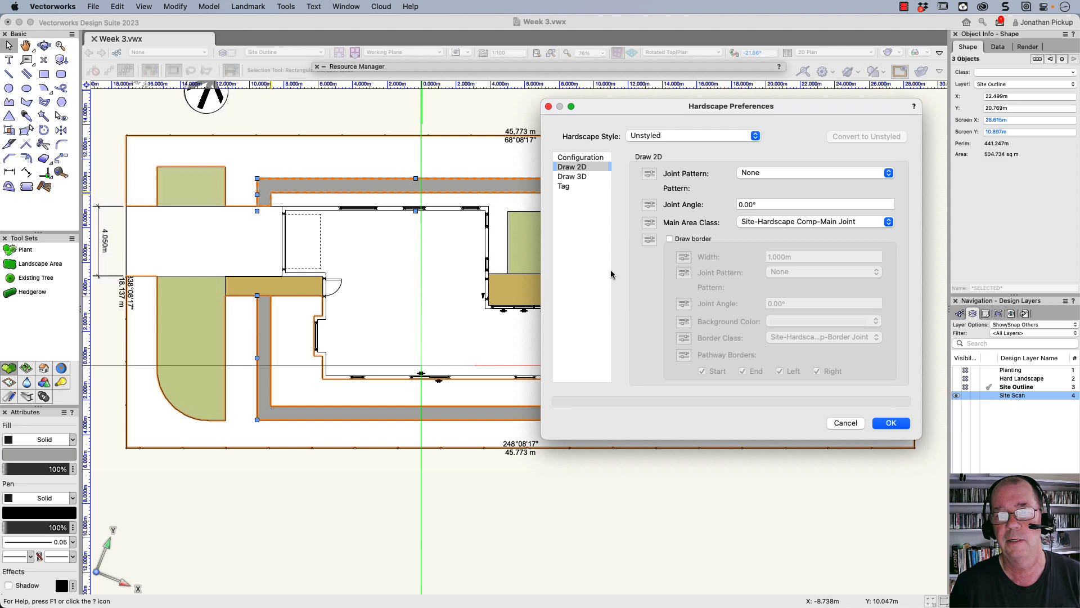
{"action": "left_click", "coordinate": [580, 157]}
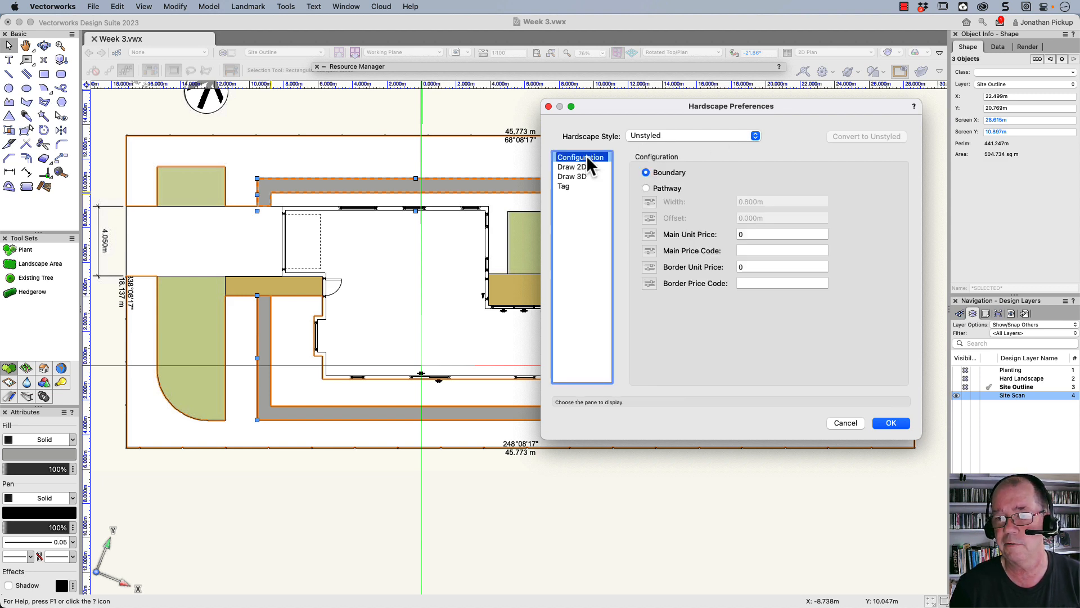
{"action": "left_click", "coordinate": [572, 167]}
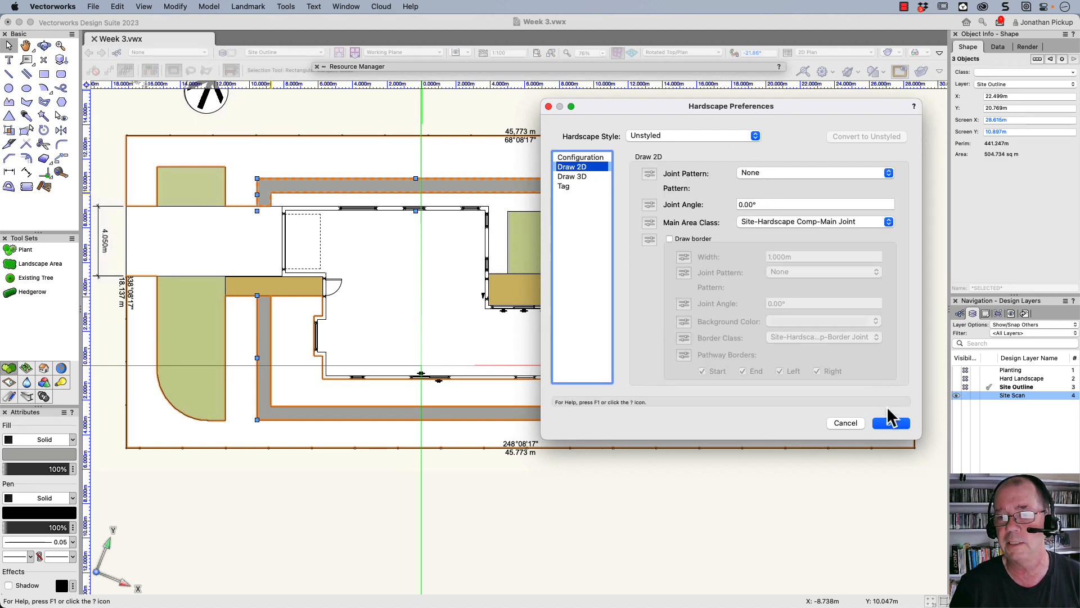
{"action": "left_click", "coordinate": [891, 422]}
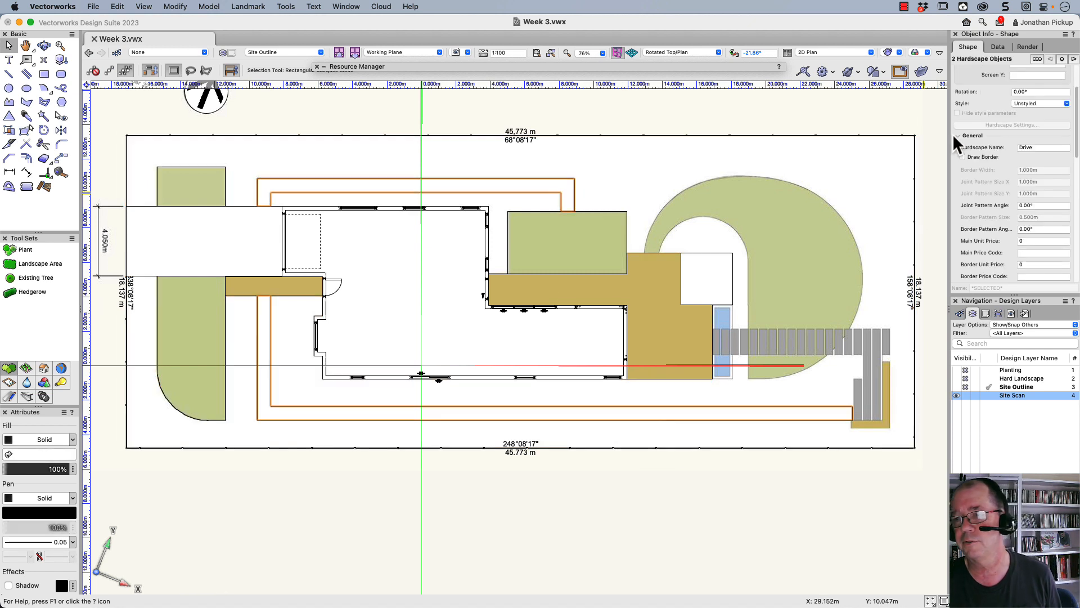
Rename the new path hardscapes from Drive to 'Foot Path'
{"action": "left_click", "coordinate": [1042, 147]}
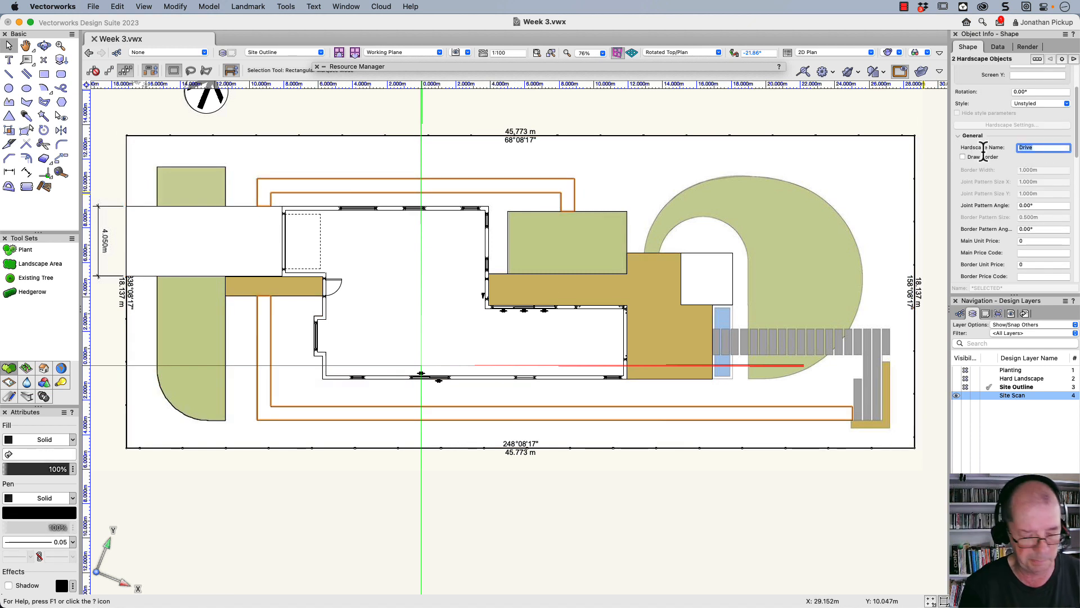
{"action": "type", "text": "Fo"}
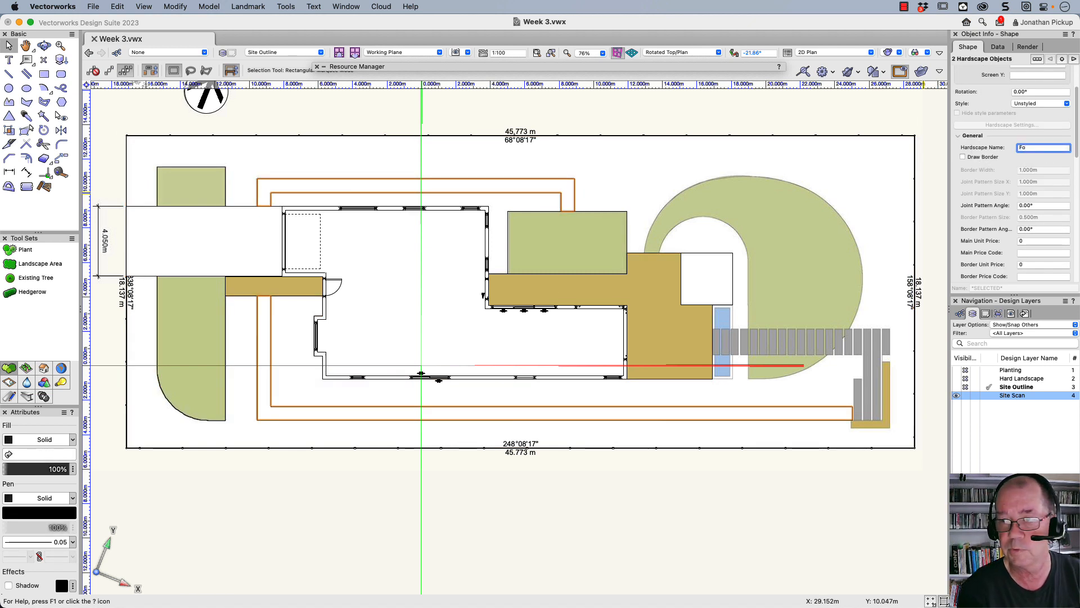
{"action": "type", "text": "Foot P"}
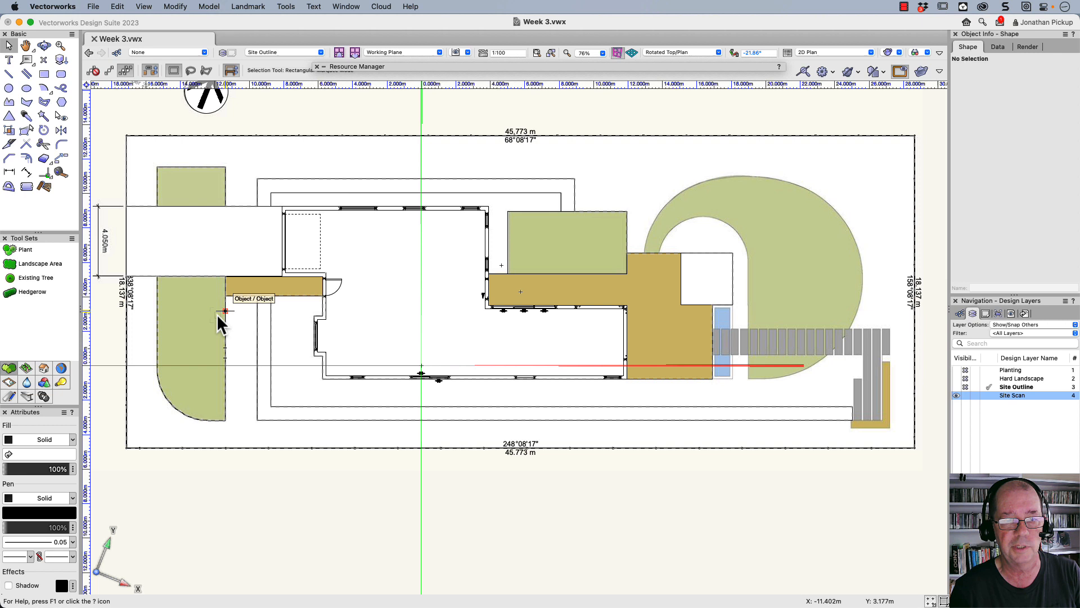
{"action": "mouse_move", "coordinate": [190, 194]}
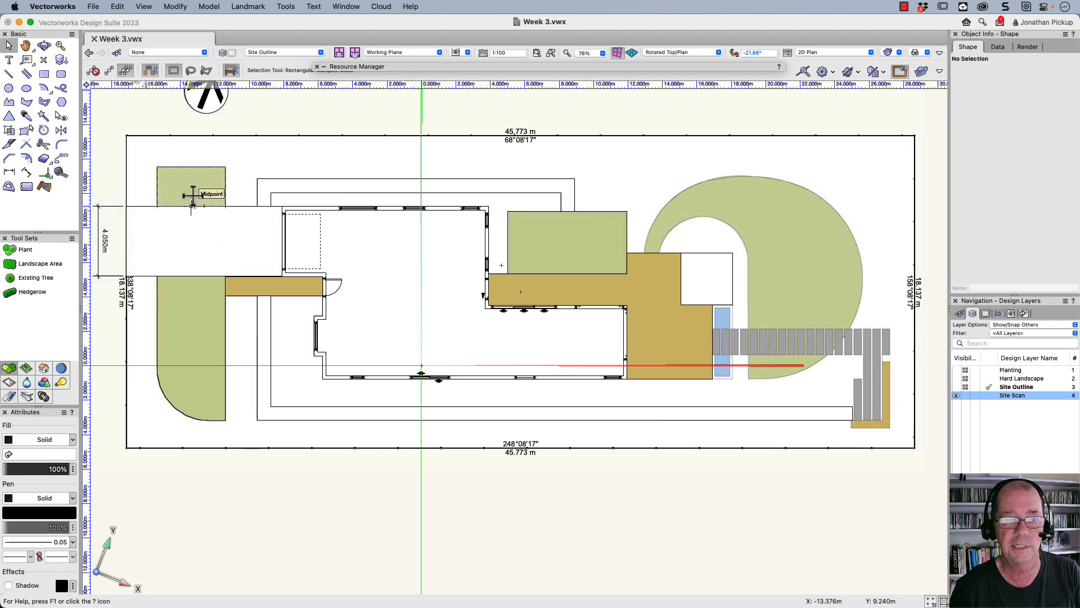
{"action": "left_click", "coordinate": [190, 186]}
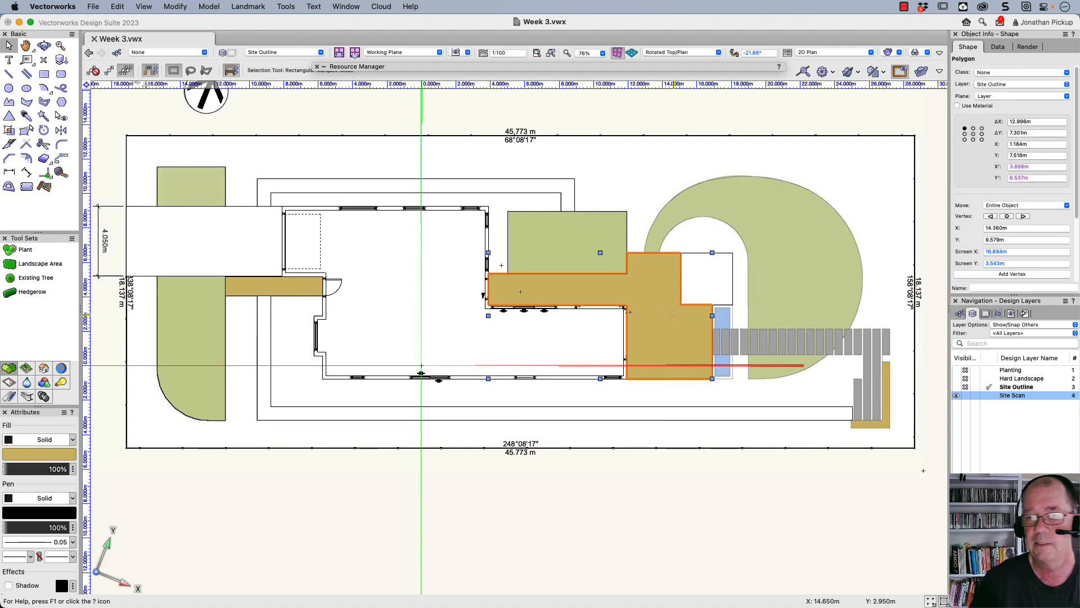
Make the brown L-shaped patio a hardscape slab with a 0.200 m main area component
{"action": "right_click", "coordinate": [633, 296]}
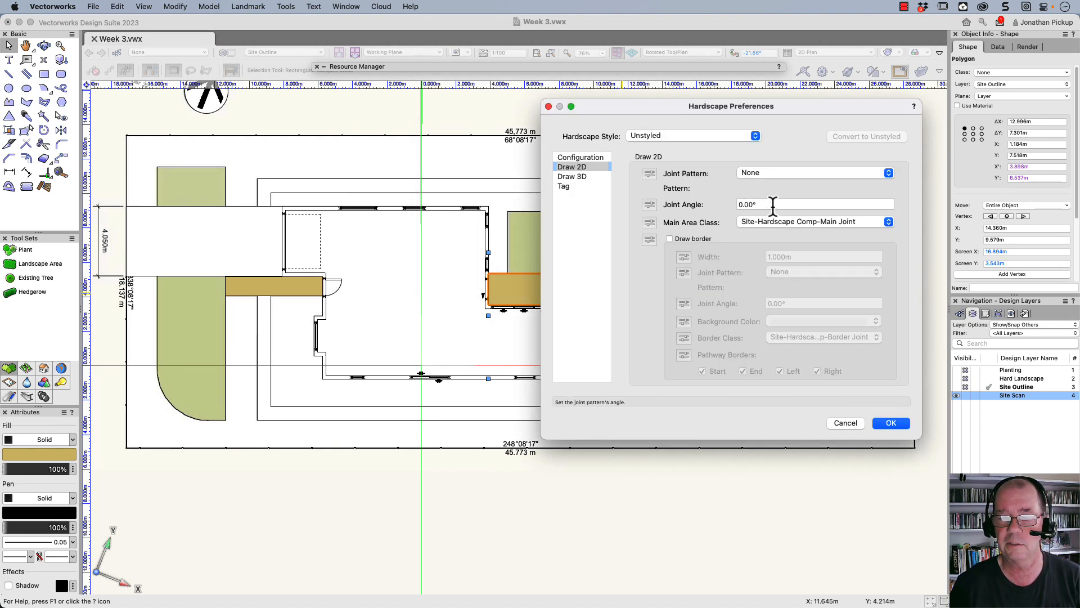
{"action": "left_click", "coordinate": [572, 176]}
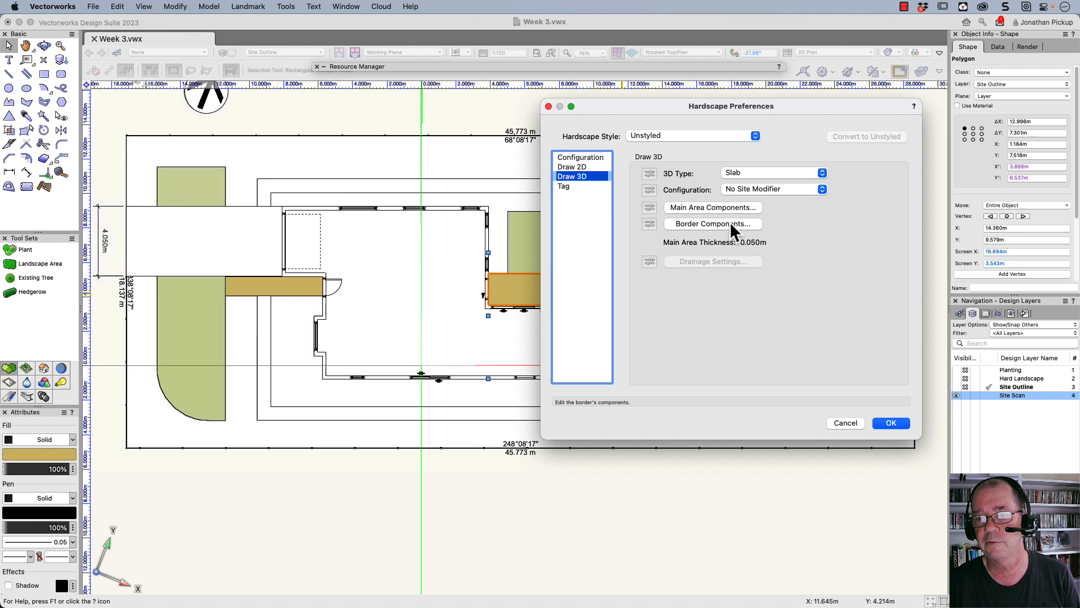
{"action": "left_click", "coordinate": [713, 207]}
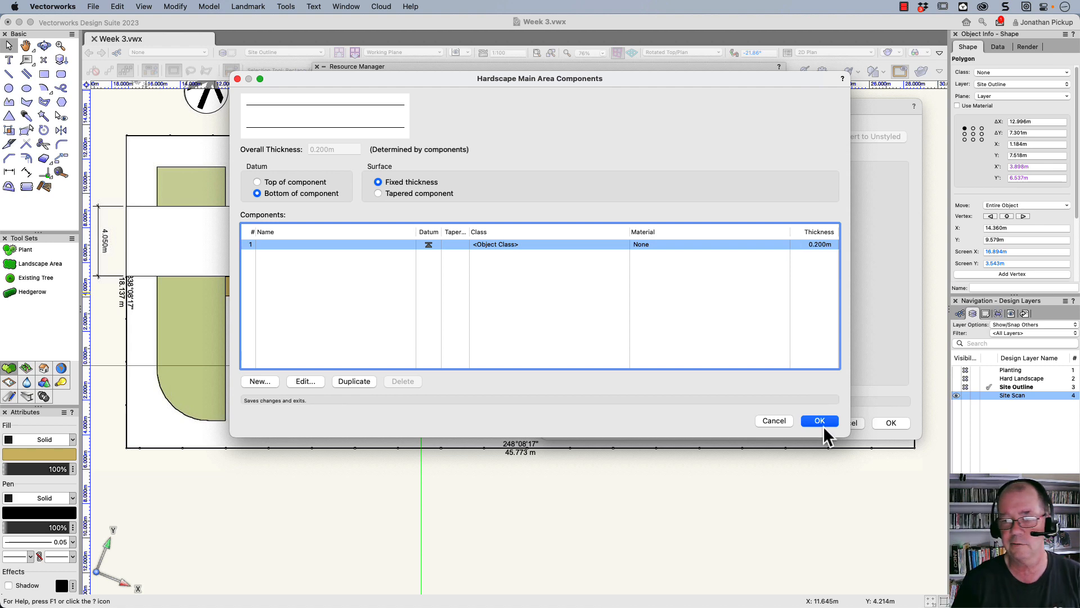
{"action": "left_click", "coordinate": [819, 421]}
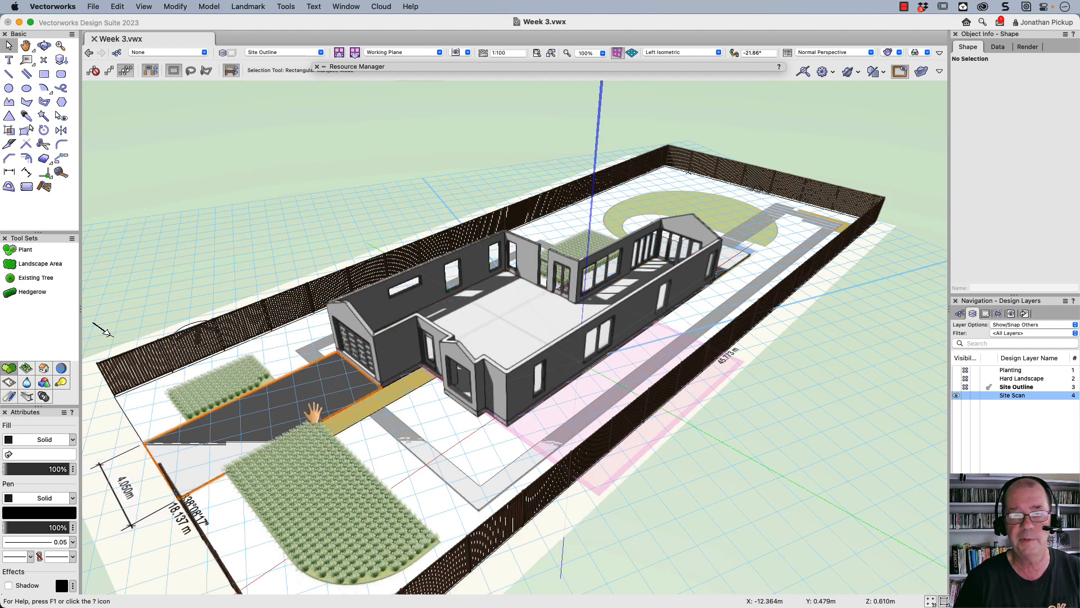
Convert the yellow rectangle beside the garage into a 0.200 m thick hardscape slab
{"action": "left_click_drag", "start_coordinate": [324, 414], "coordinate": [503, 375]}
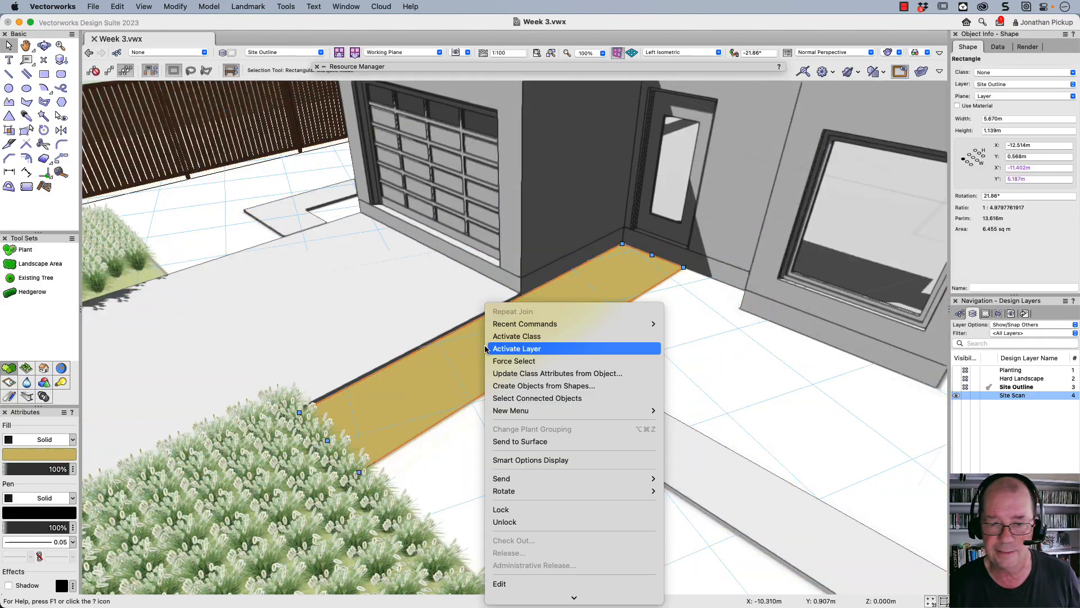
{"action": "mouse_move", "coordinate": [546, 389]}
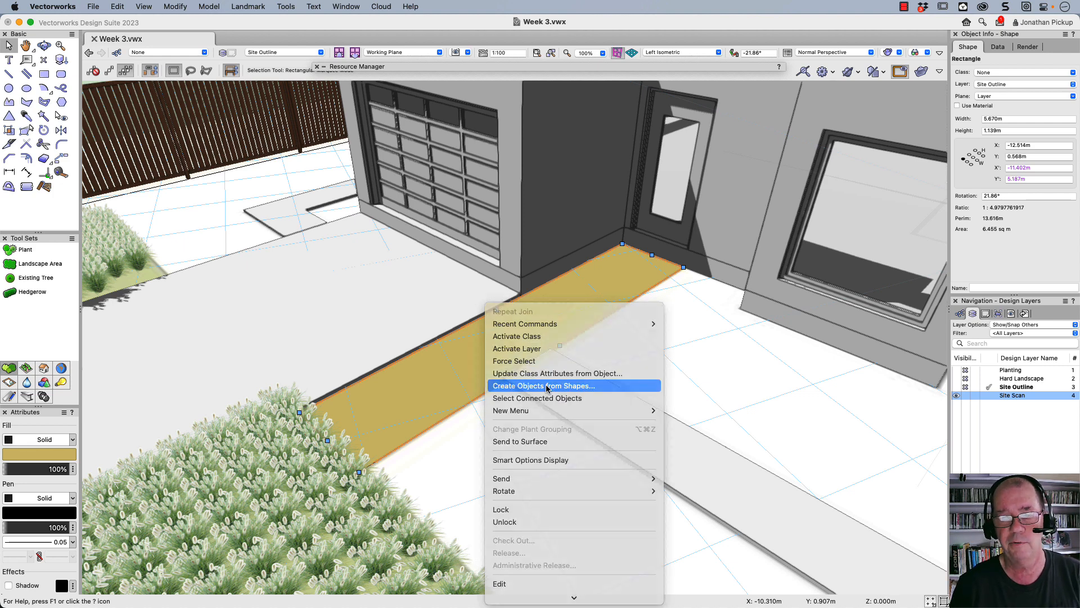
{"action": "left_click", "coordinate": [544, 386]}
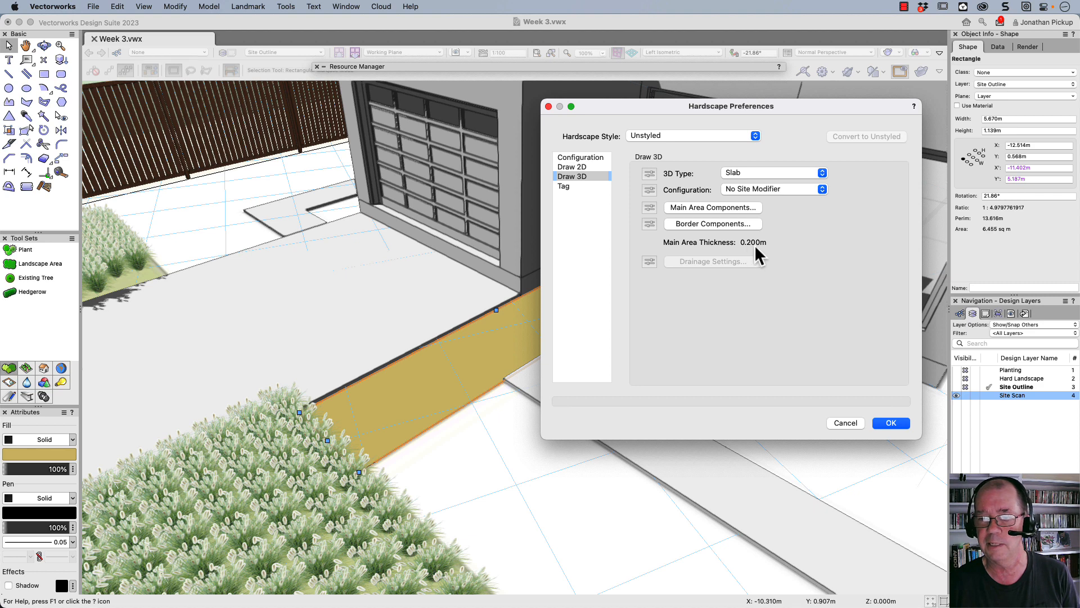
{"action": "left_click", "coordinate": [891, 423]}
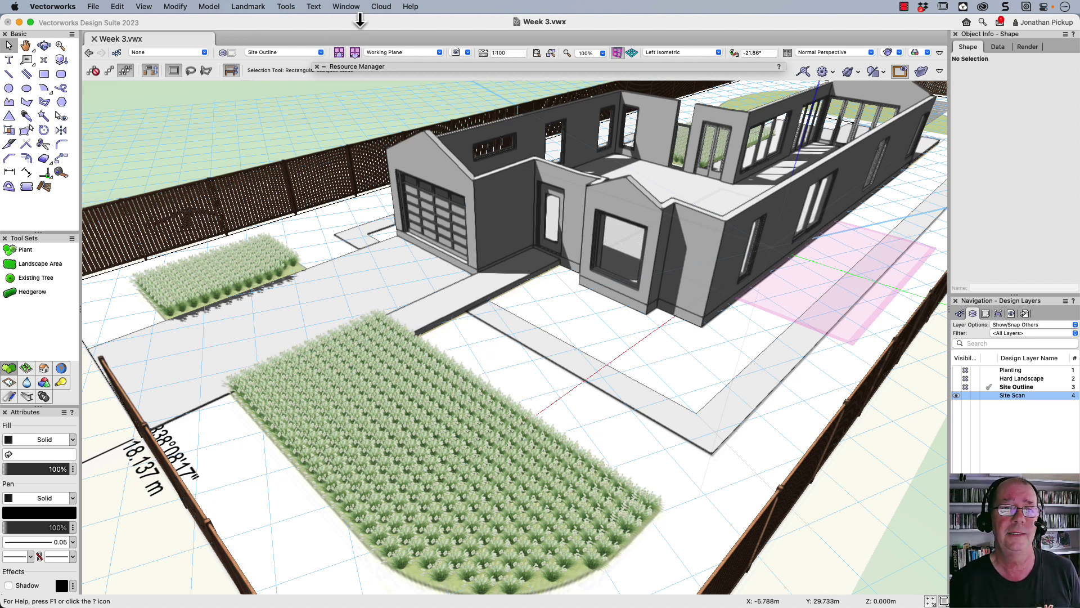
Open the Landscape Area by Instance (Metric) worksheet and recalculate it to a $6171.00 total
{"action": "left_click", "coordinate": [348, 6]}
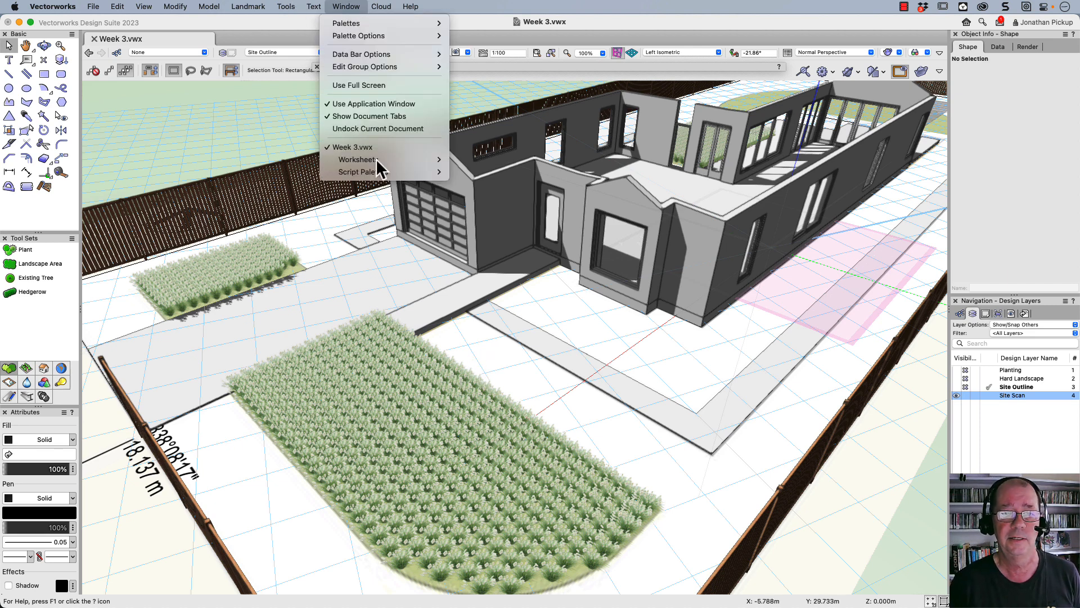
{"action": "mouse_move", "coordinate": [358, 160]}
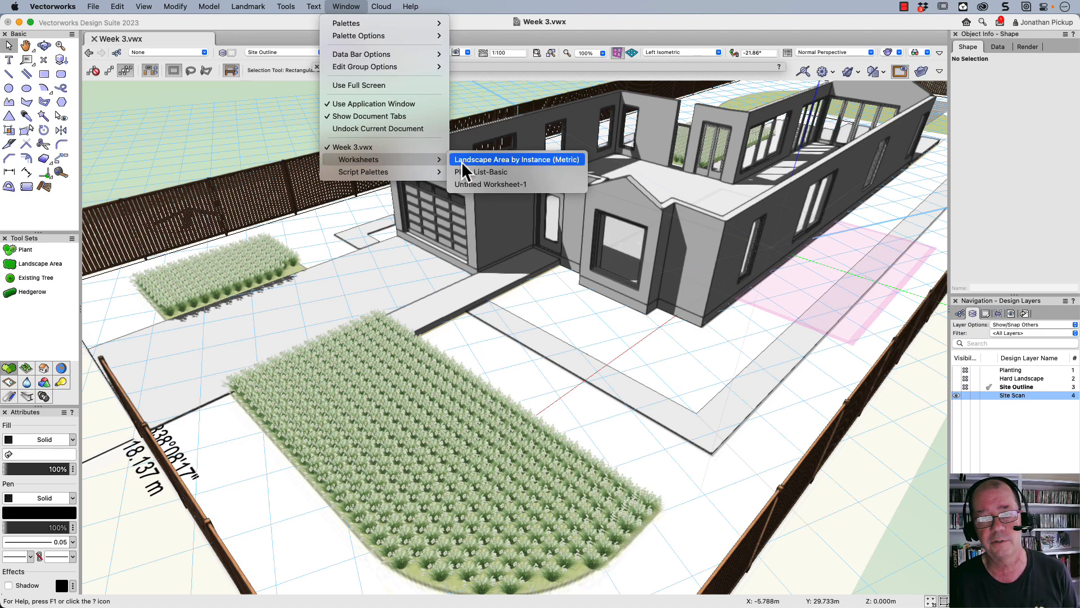
{"action": "left_click", "coordinate": [517, 159]}
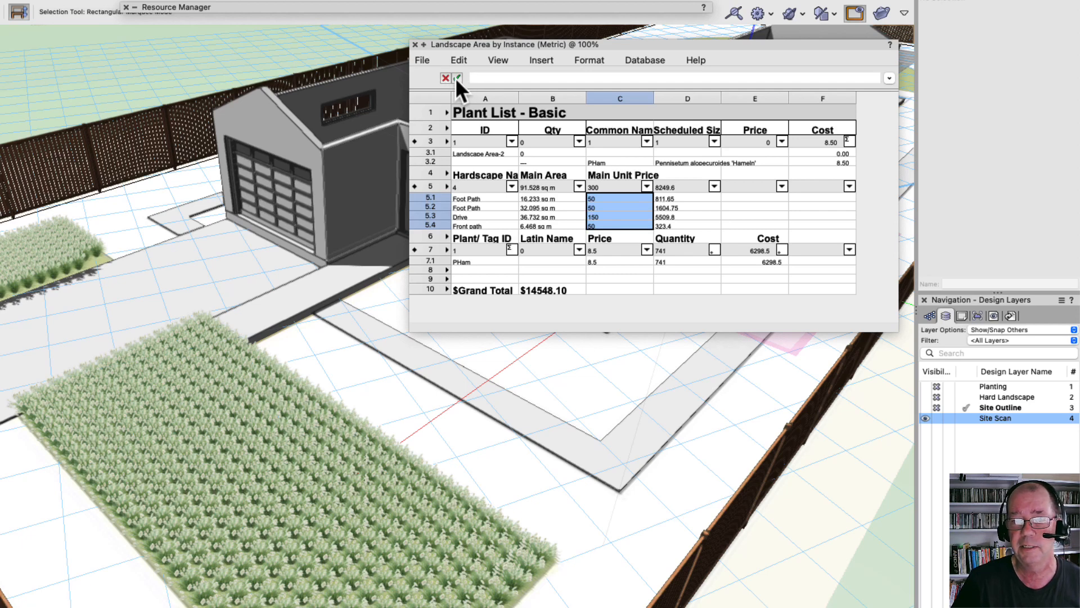
{"action": "left_click", "coordinate": [421, 59]}
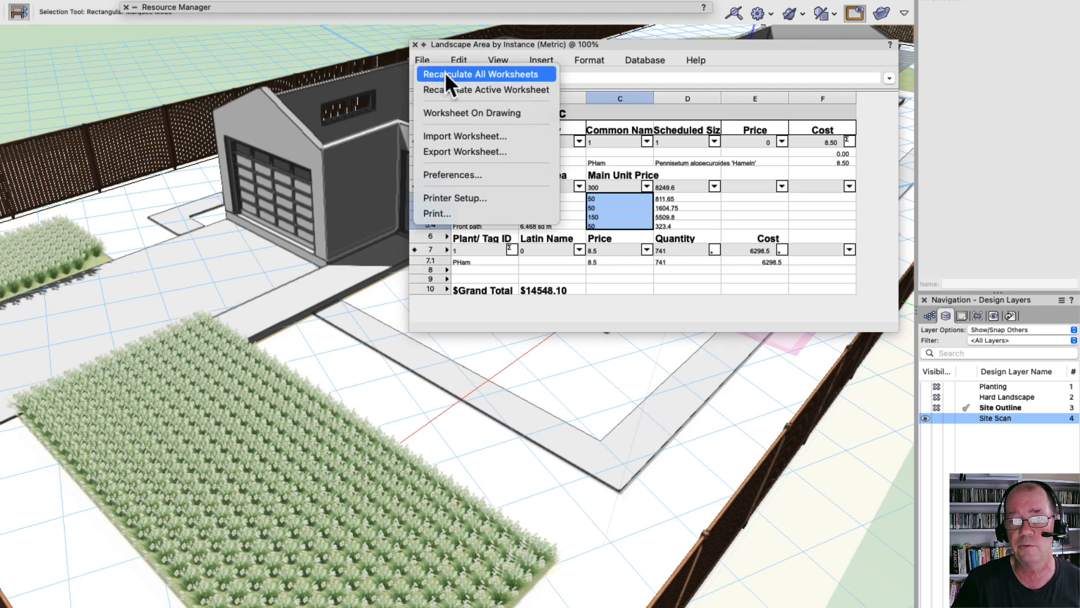
{"action": "left_click", "coordinate": [481, 74]}
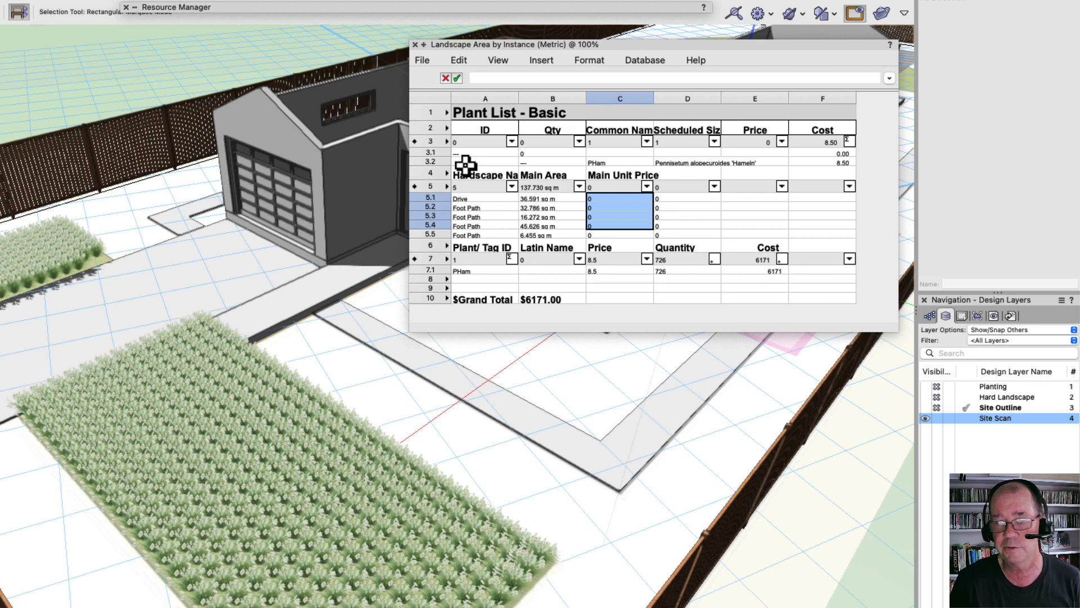
{"action": "left_click", "coordinate": [485, 216]}
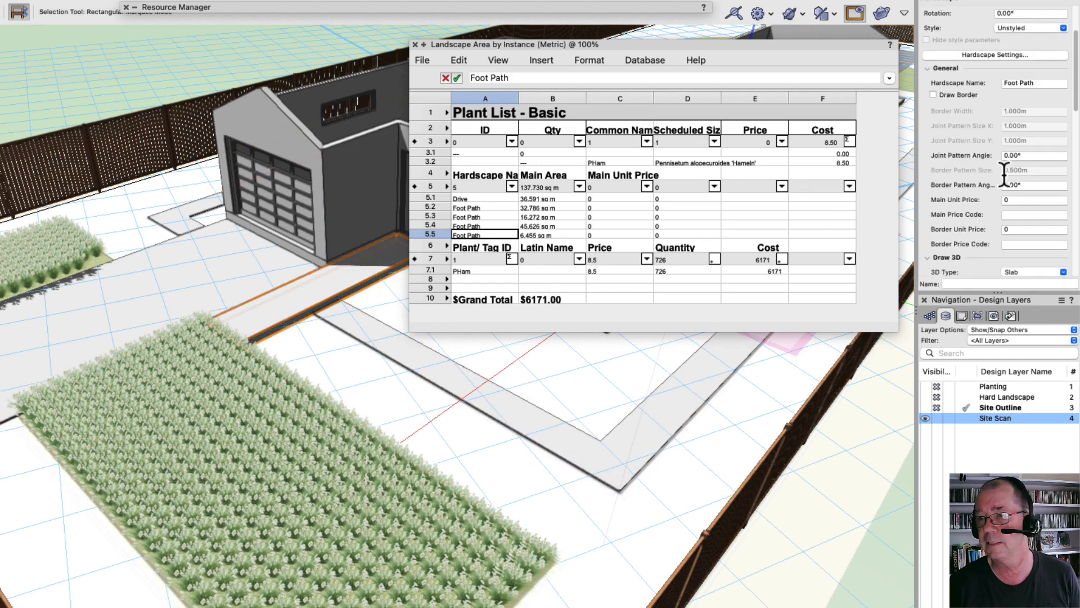
Rename the 6.455 sq m hardscape to 'Front Entry' in Object Info
{"action": "left_click", "coordinate": [1033, 83]}
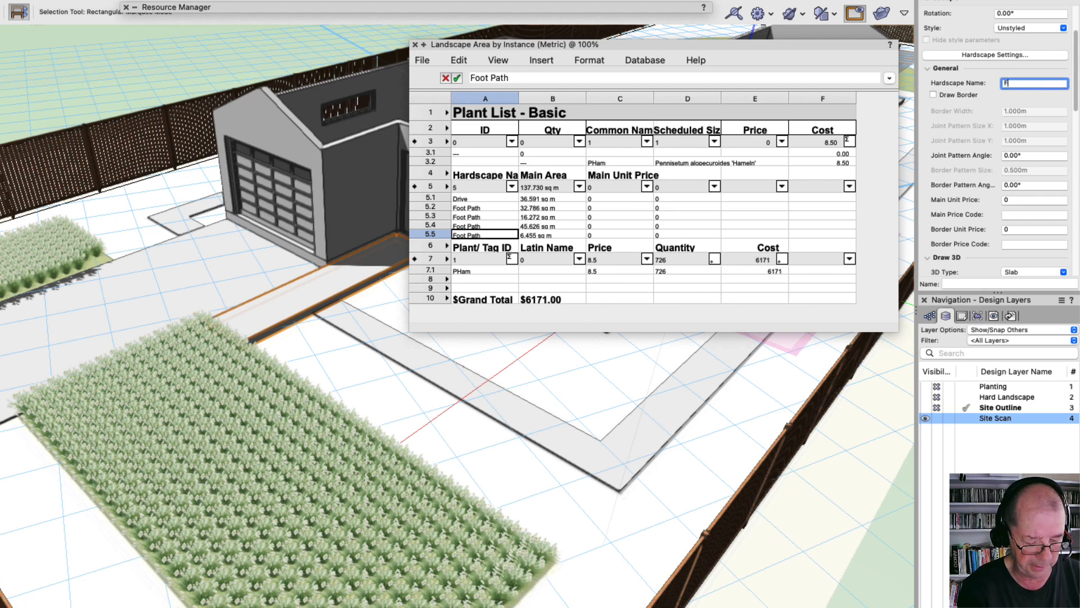
{"action": "type", "text": "ront Entry"}
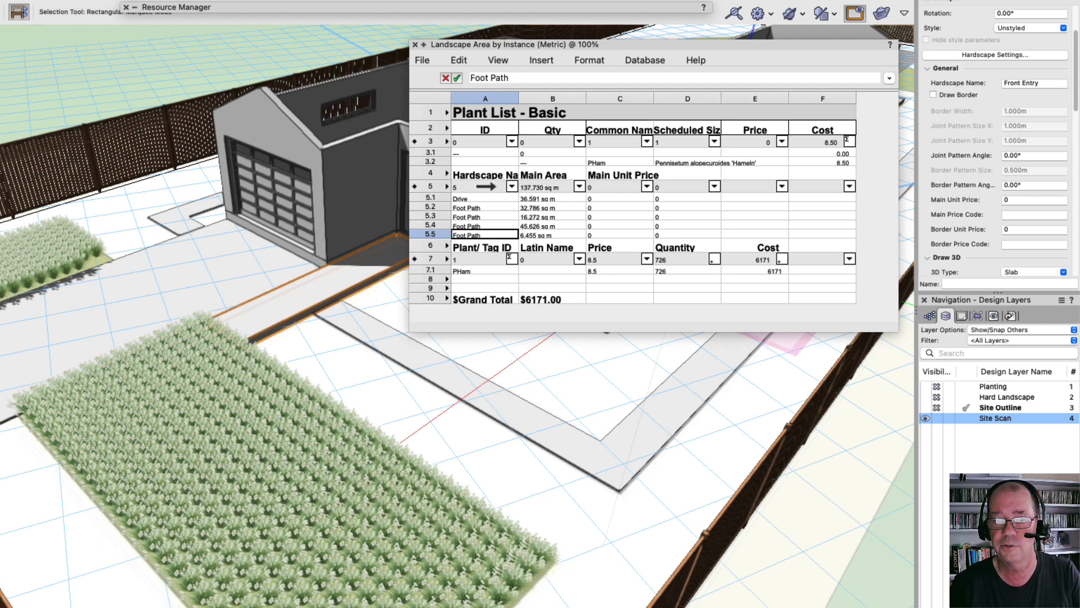
{"action": "left_click", "coordinate": [421, 60]}
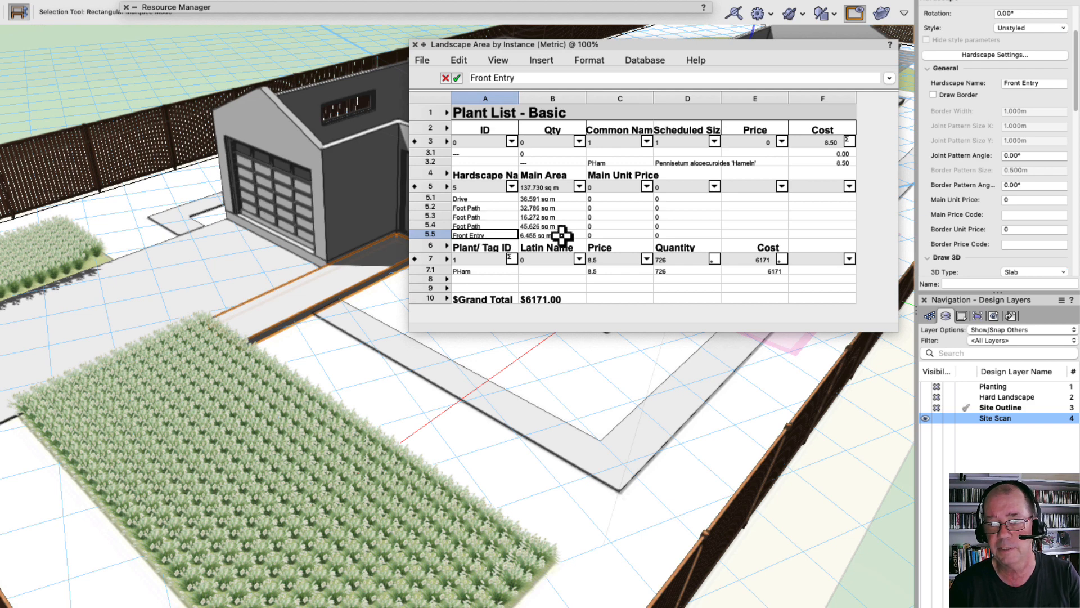
{"action": "left_click", "coordinate": [551, 235]}
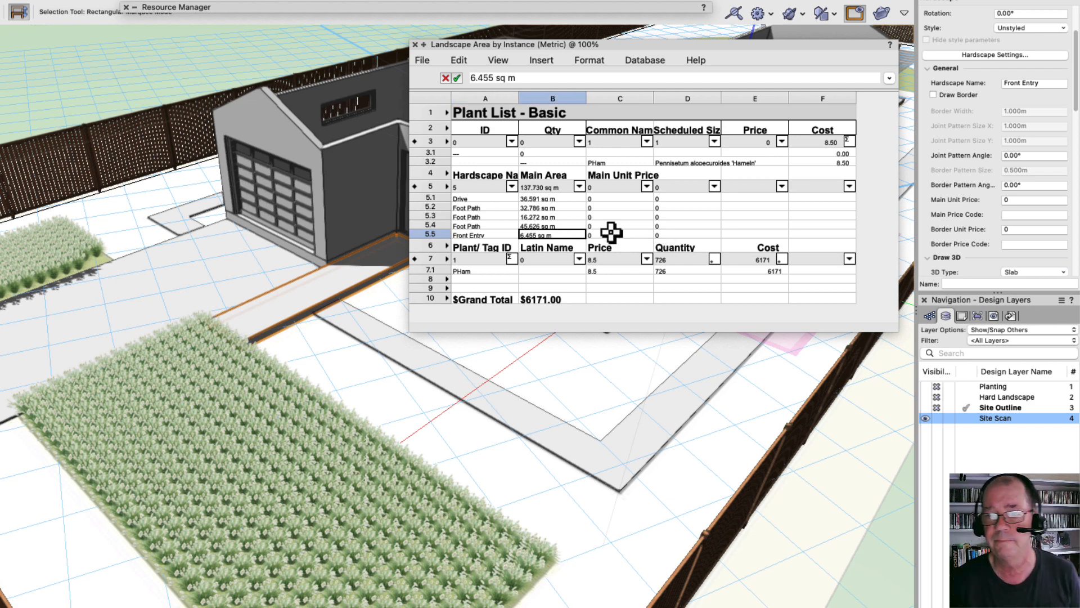
Enter main unit prices 100, 100, 75 and 95 for the Front Entry, Drive and Foot Path rows
{"action": "left_click", "coordinate": [612, 235]}
{"action": "type", "text": "100"}
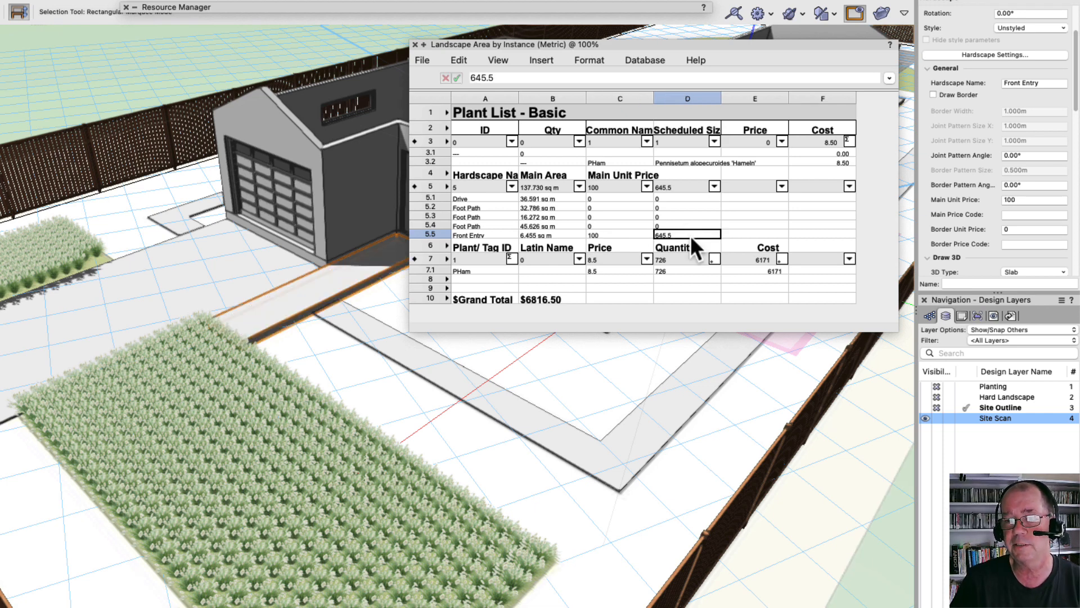
{"action": "mouse_move", "coordinate": [590, 243]}
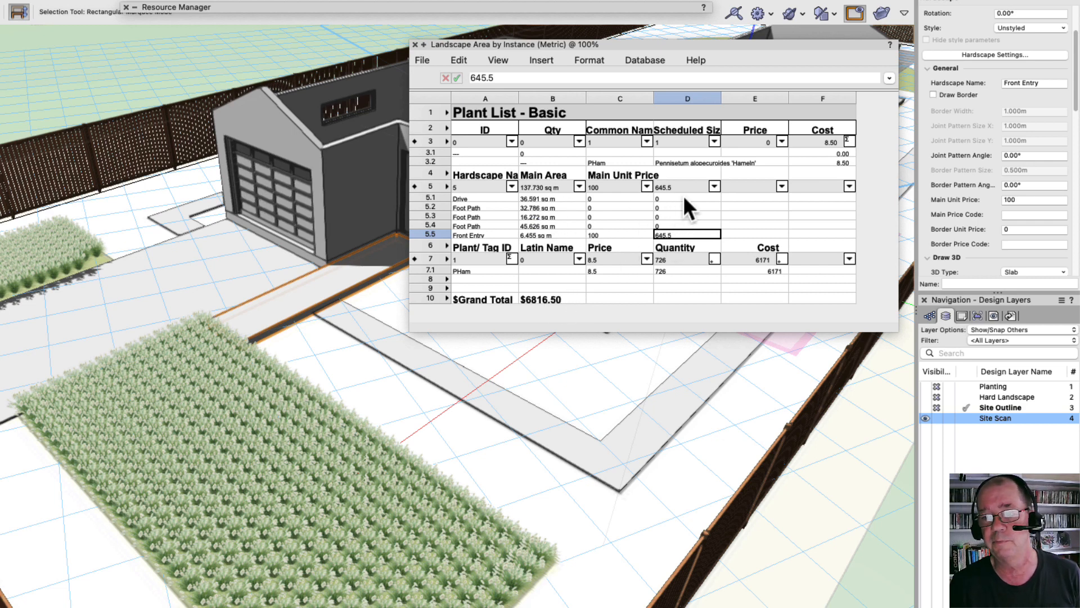
{"action": "left_click", "coordinate": [686, 197]}
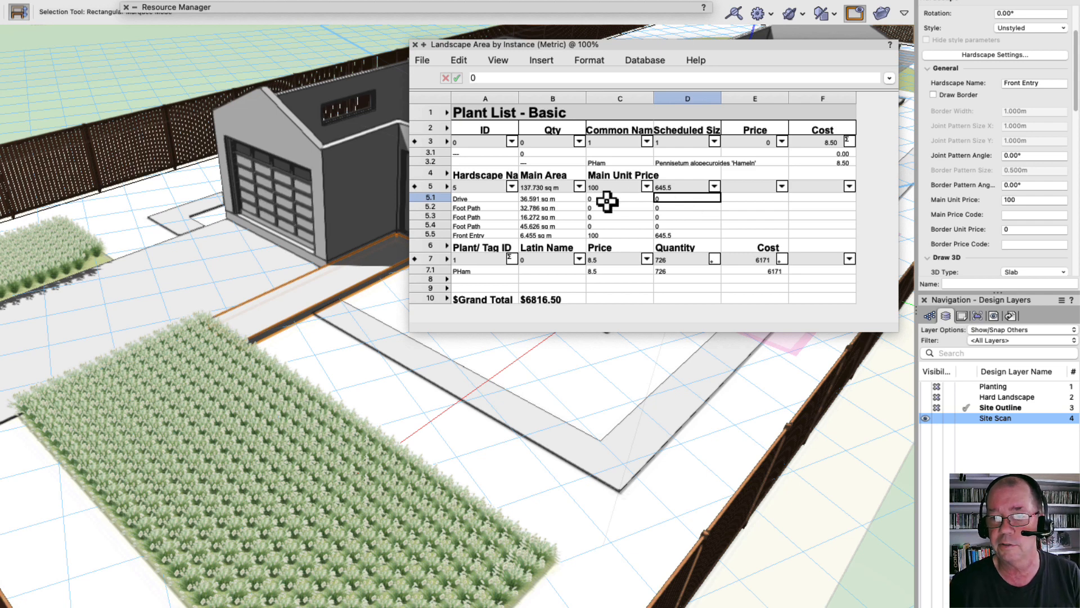
{"action": "left_click", "coordinate": [613, 198]}
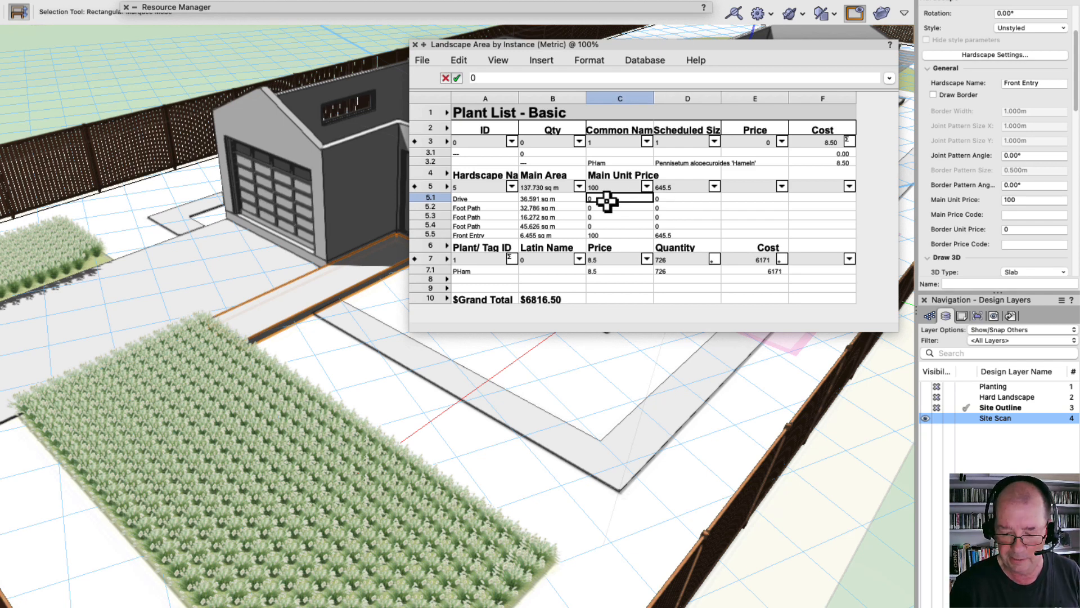
{"action": "type", "text": "100"}
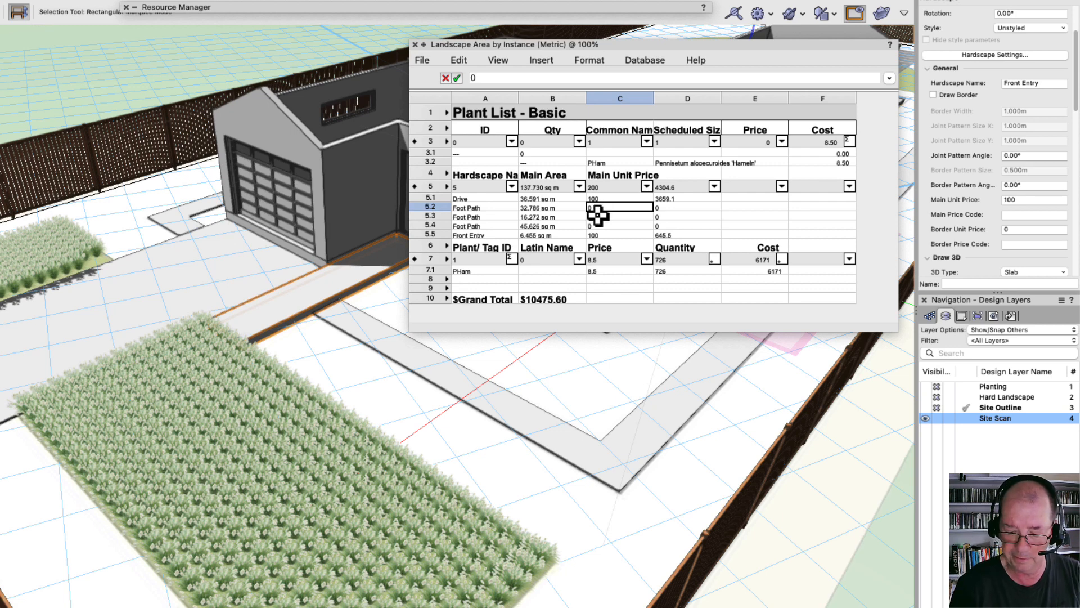
{"action": "type", "text": "75"}
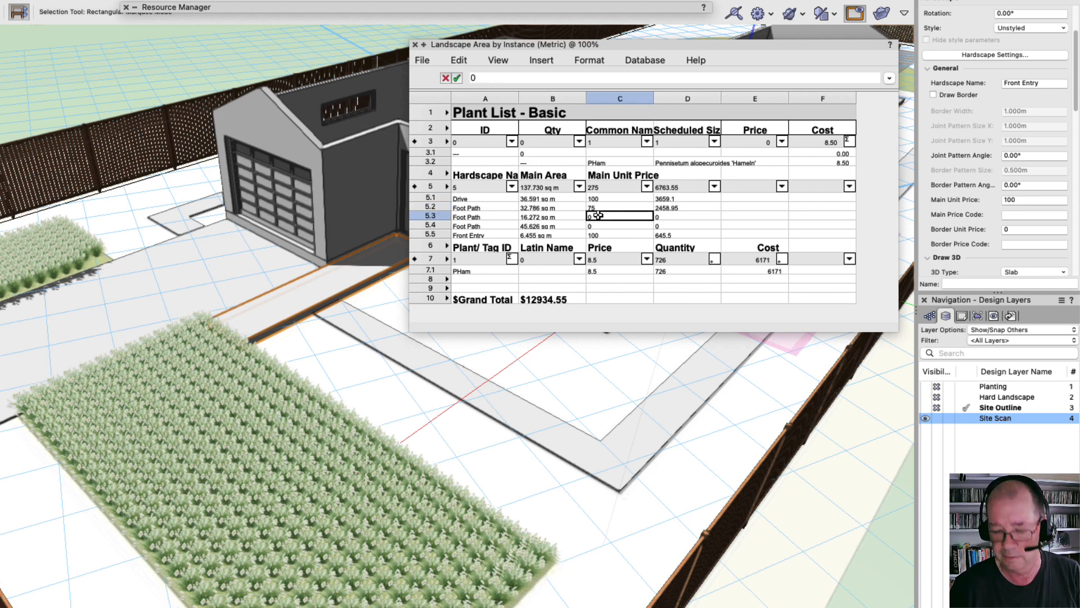
{"action": "type", "text": "95"}
{"action": "left_click", "coordinate": [619, 226]}
{"action": "type", "text": "200"}
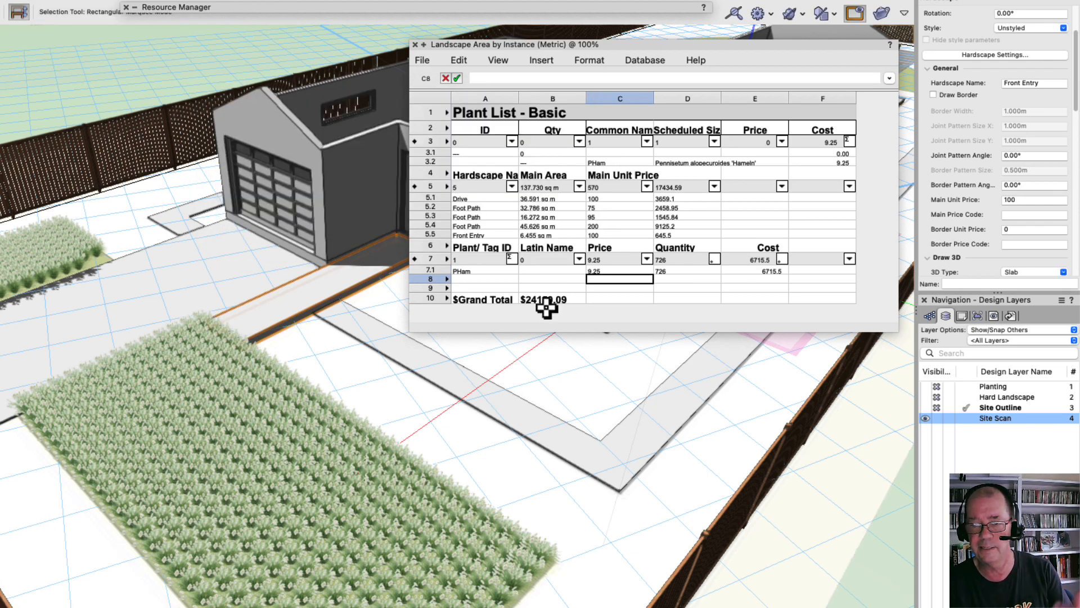
{"action": "mouse_move", "coordinate": [546, 306]}
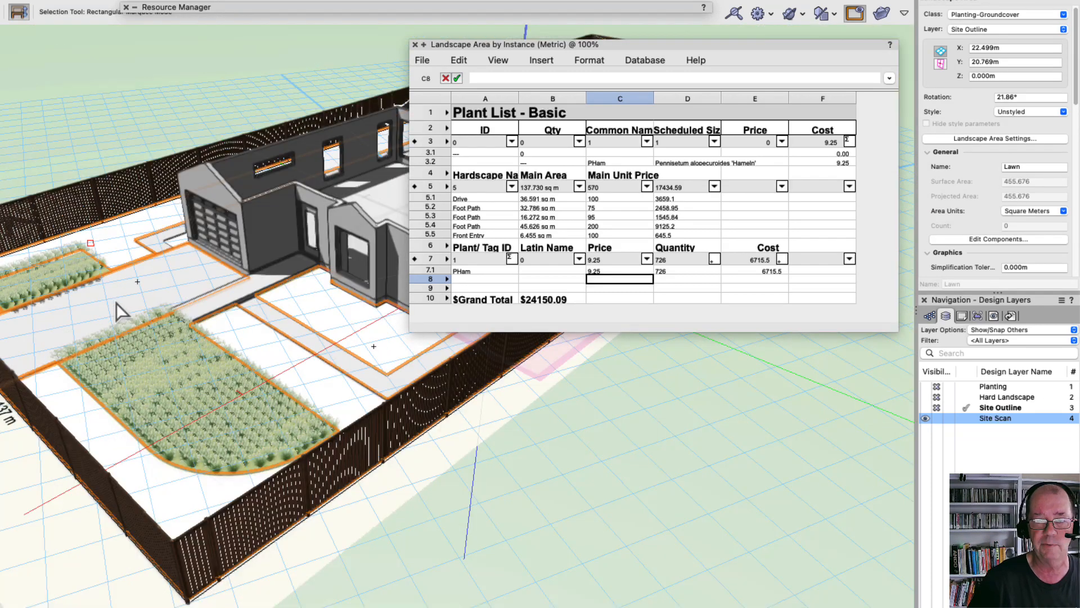
Select cell B10 to confirm the $24150.09 grand total uses the formula =E7+D5
{"action": "left_click", "coordinate": [552, 299]}
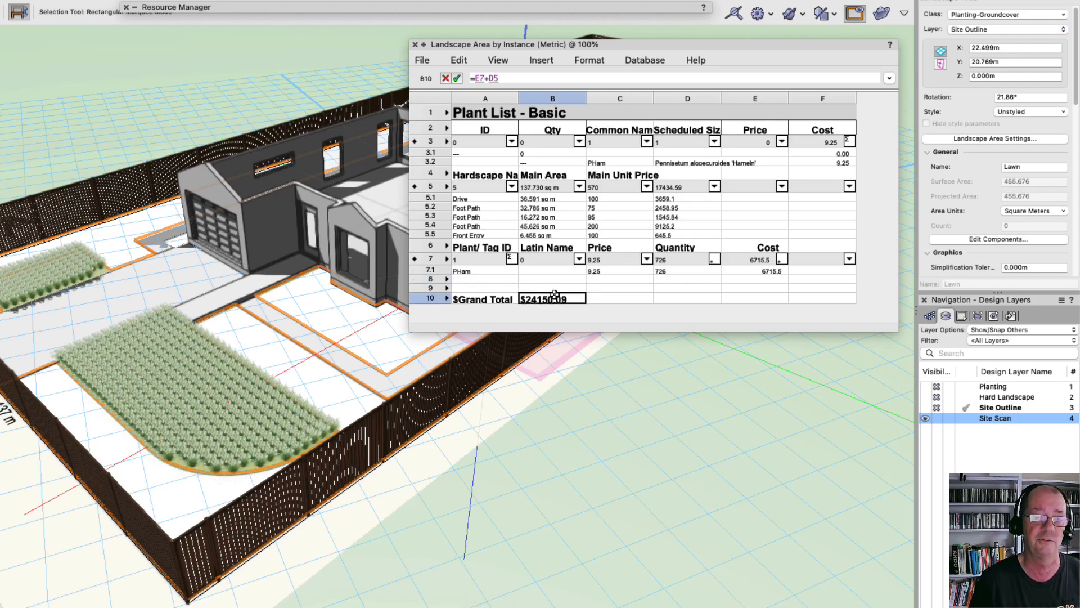